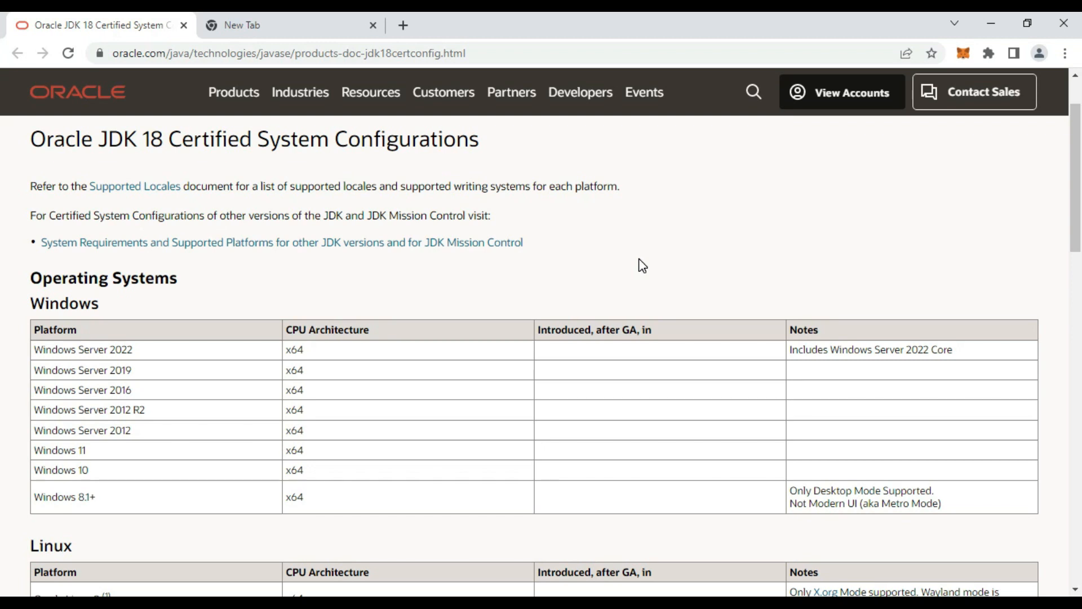
mouse_move(586, 266)
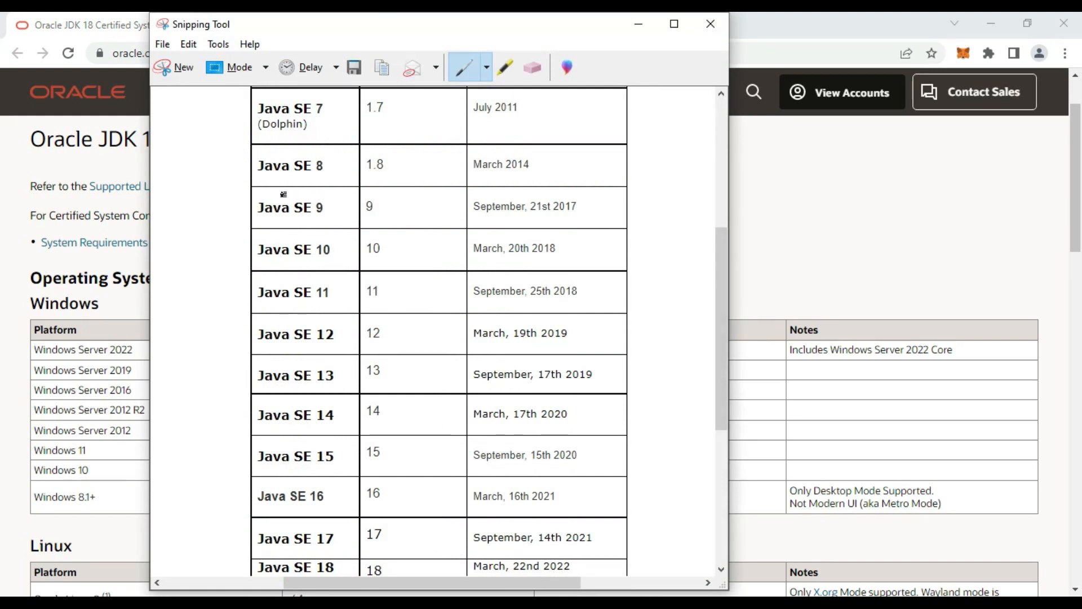
Underline the Java SE 8 row and the Java SE 18 release date with the pen
left_click_drag(253, 180, 573, 179)
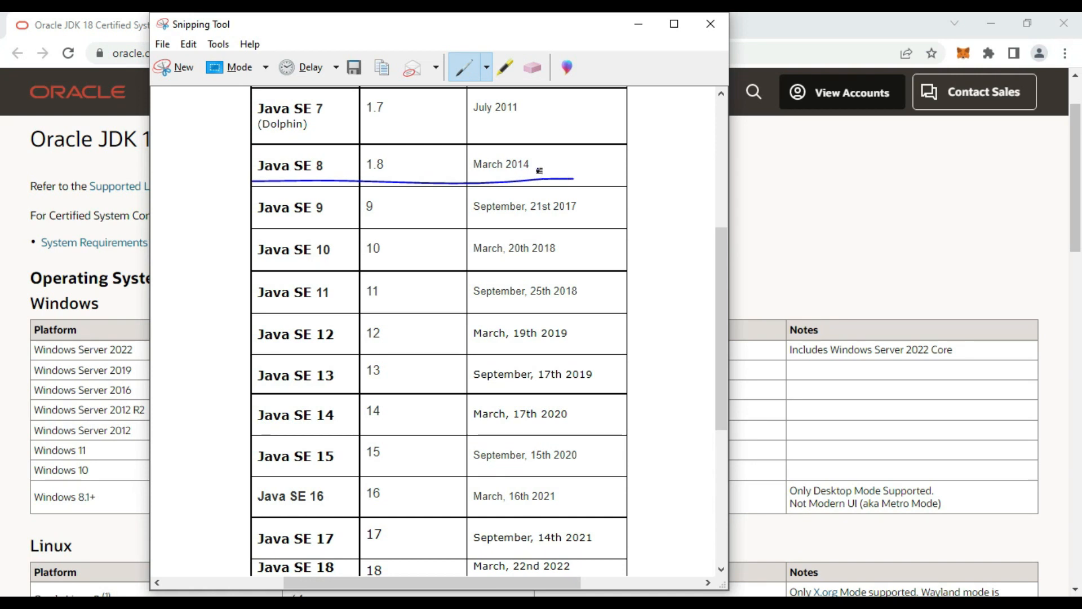
mouse_move(409, 373)
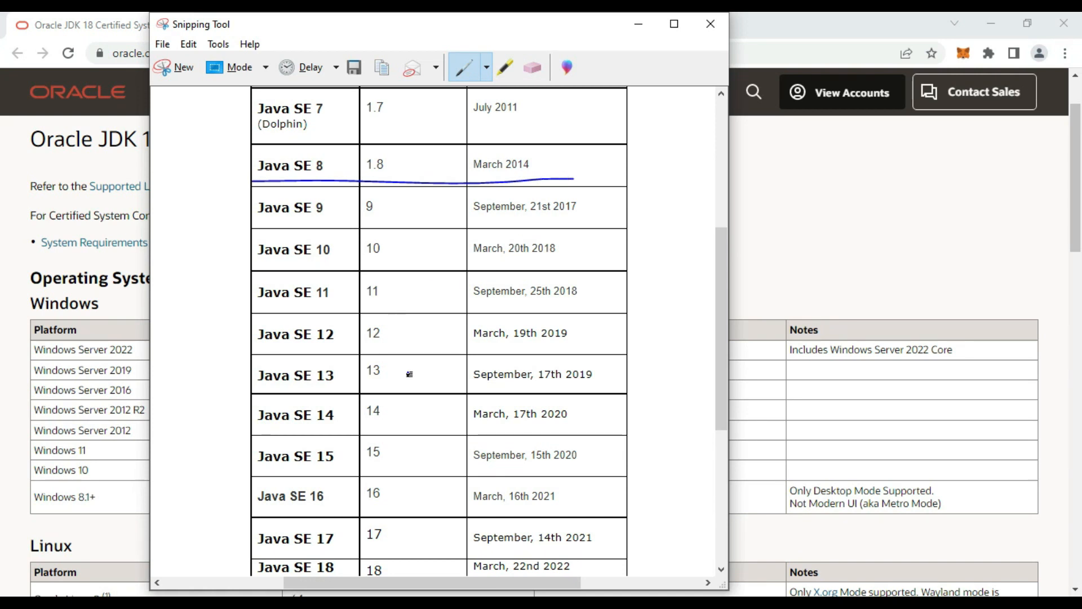
mouse_move(647, 492)
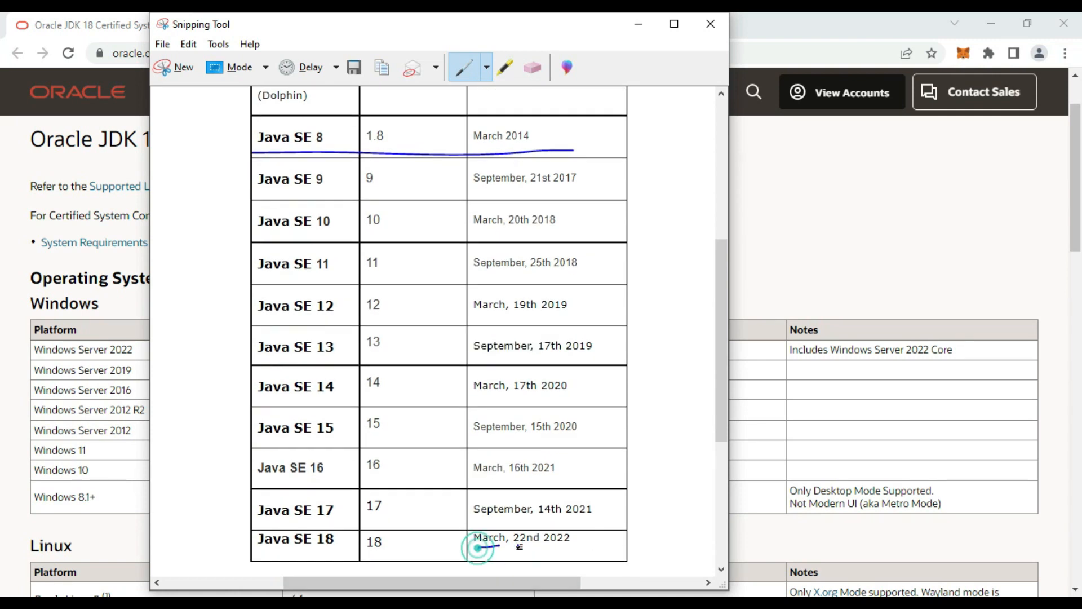
left_click_drag(475, 548, 628, 548)
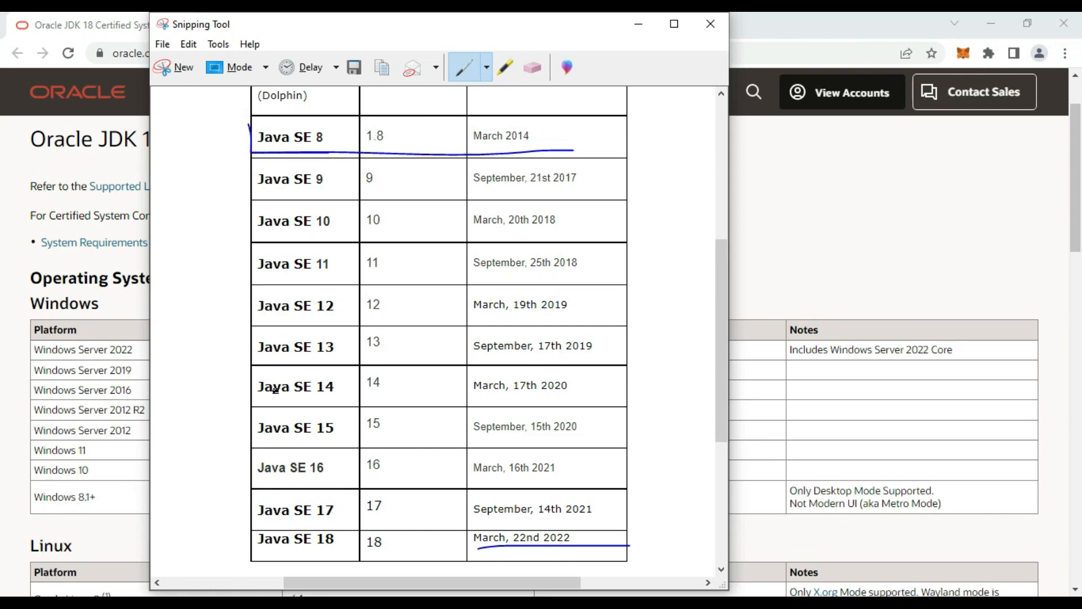
mouse_move(634, 220)
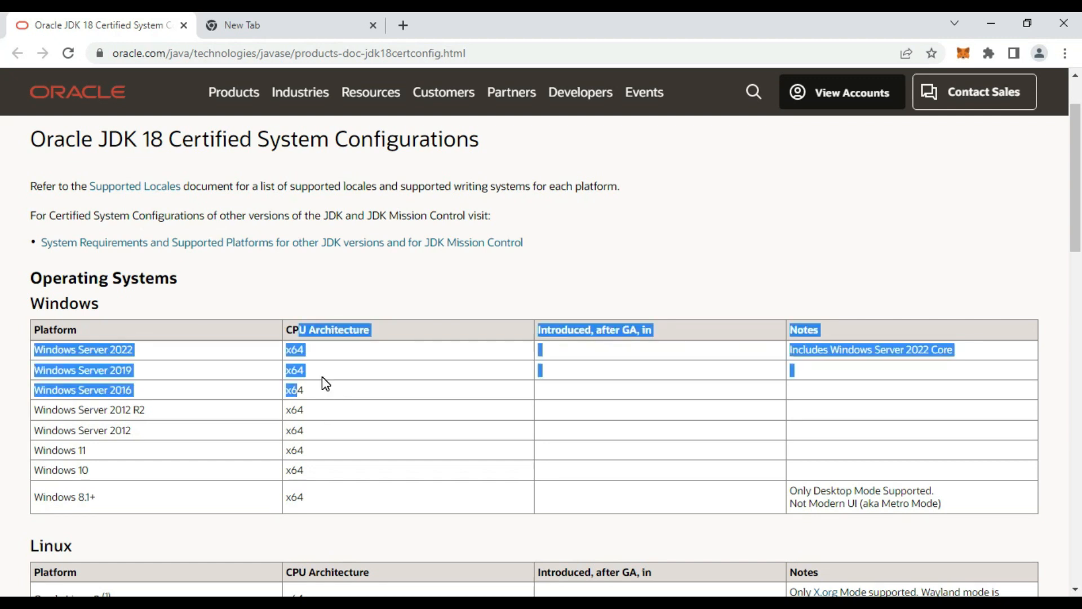
left_click(328, 498)
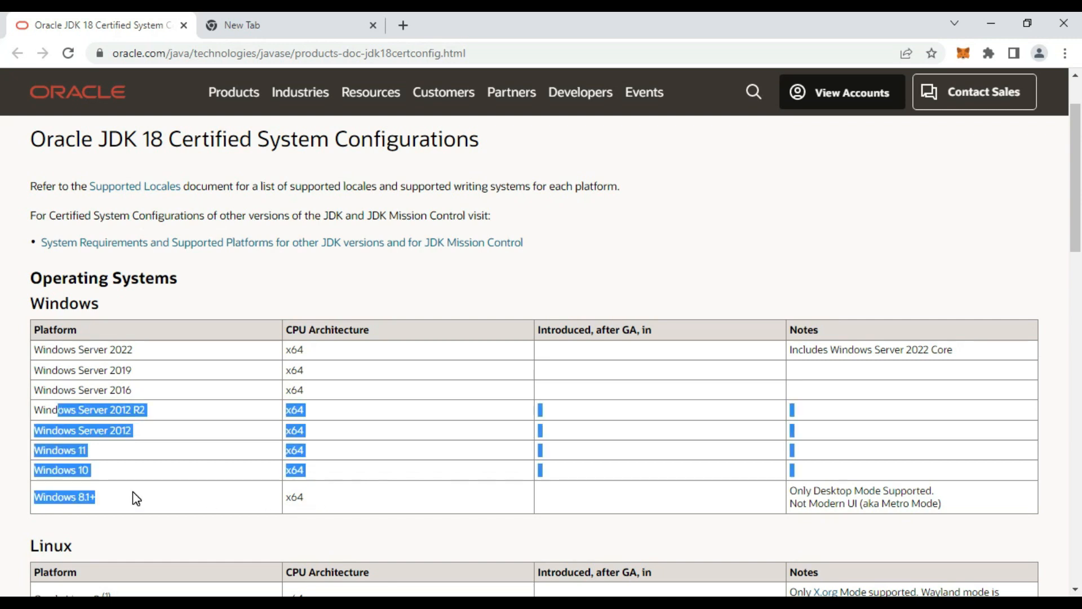
mouse_move(97, 488)
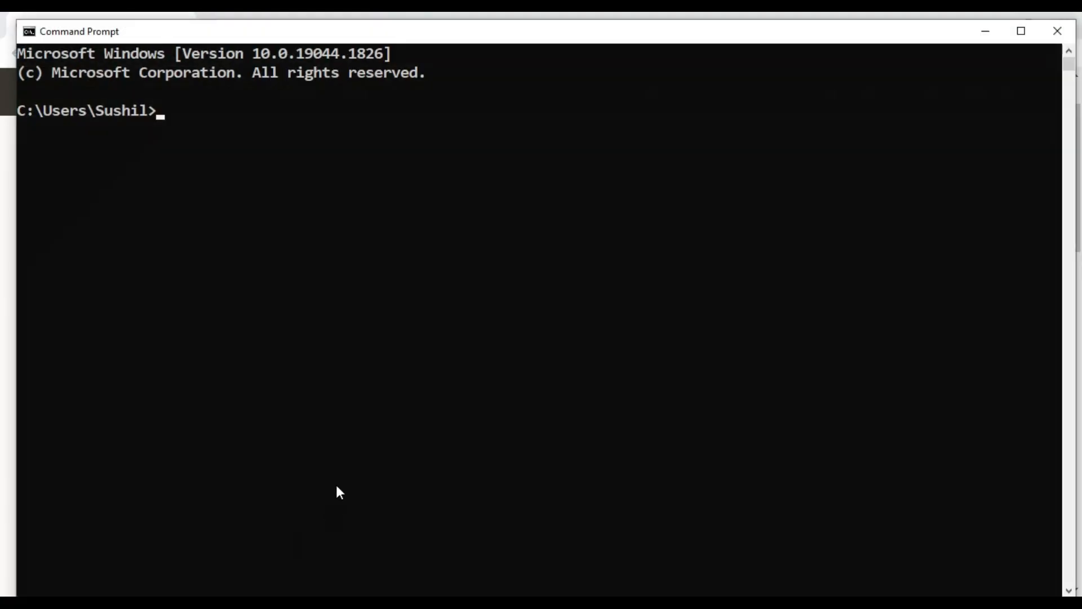
Run java -version in Command Prompt to check the installed Java
type("j")
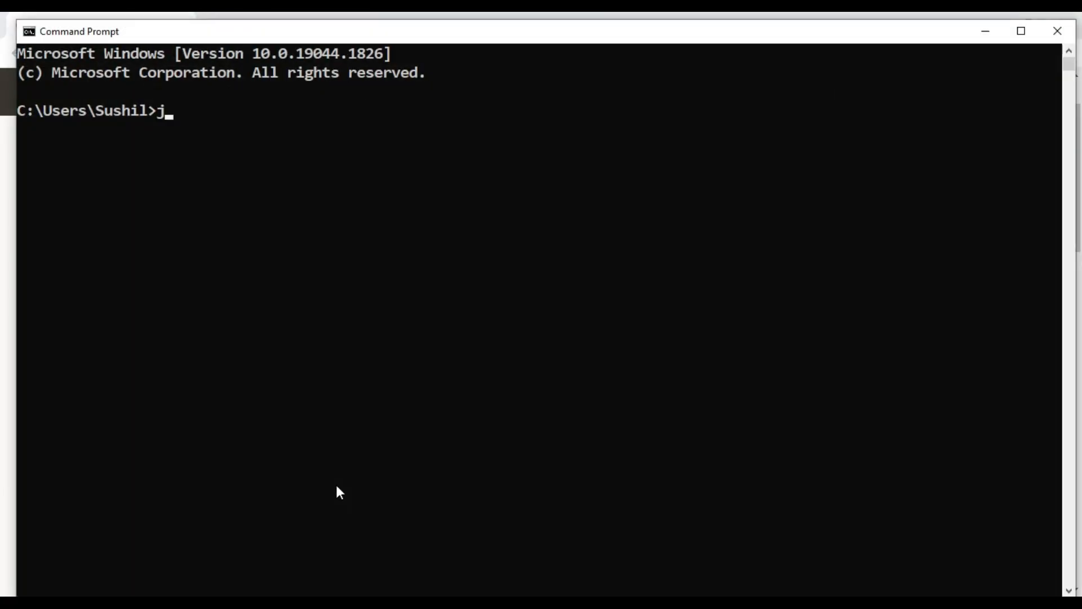
type("ava 0")
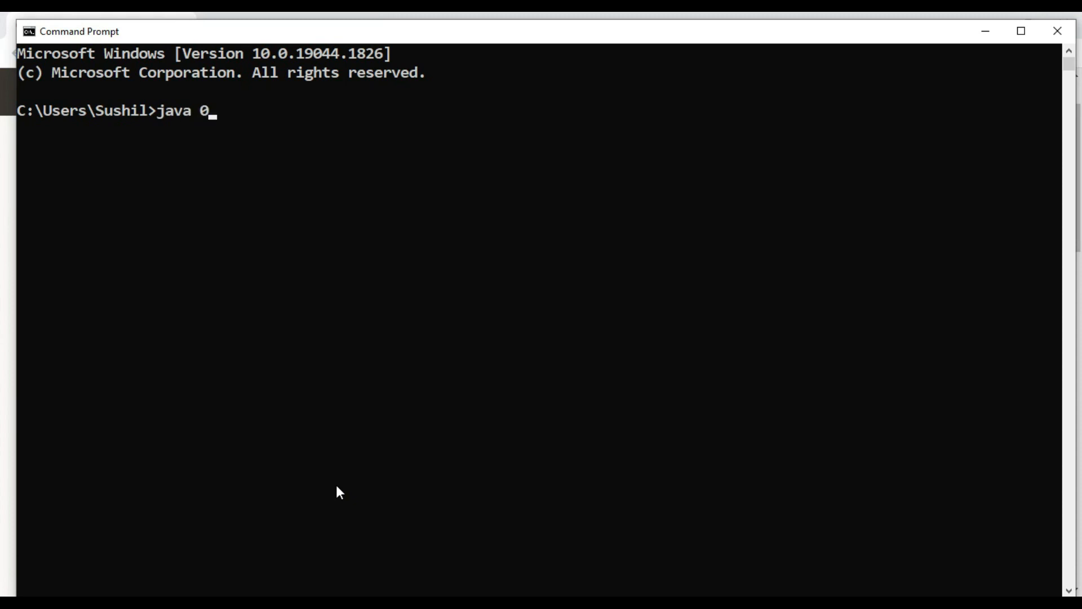
type("-version")
type("control")
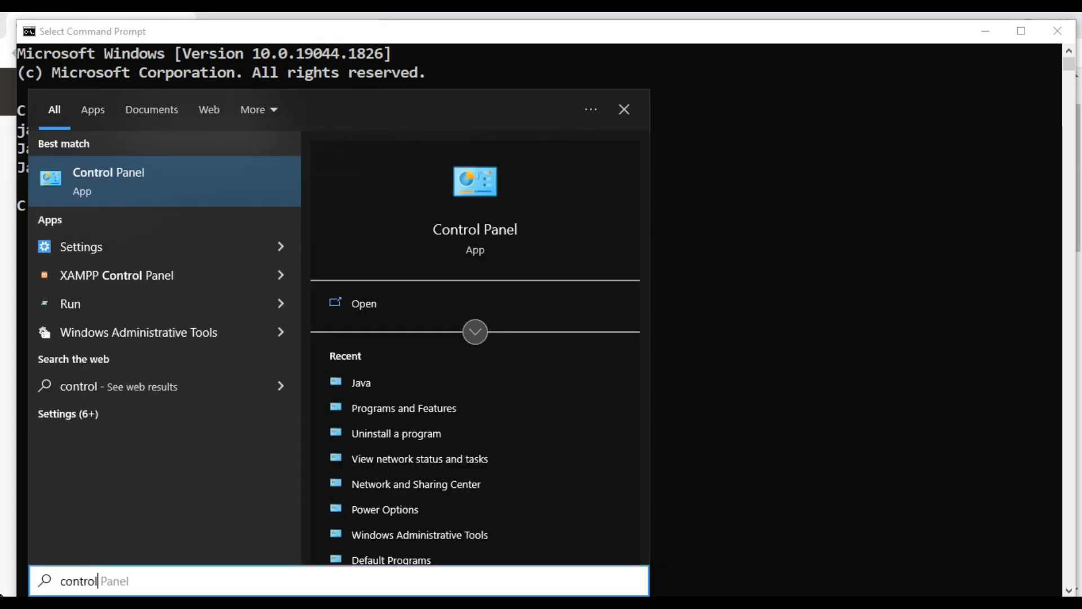
View the Java Control Panel's About details showing Version 8 Update 281, then dismiss them
left_click(108, 180)
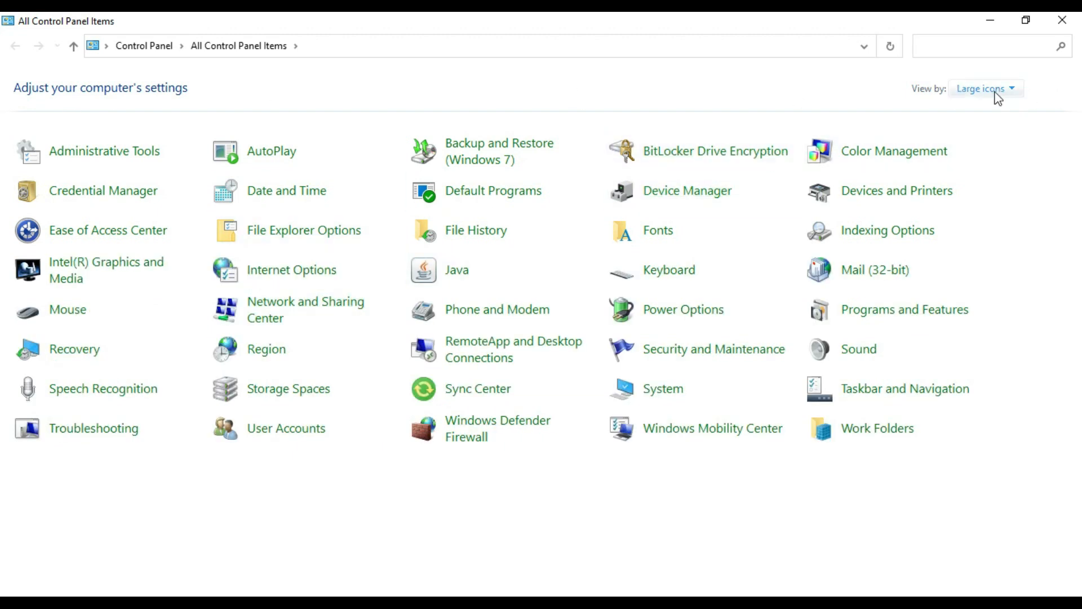
mouse_move(466, 297)
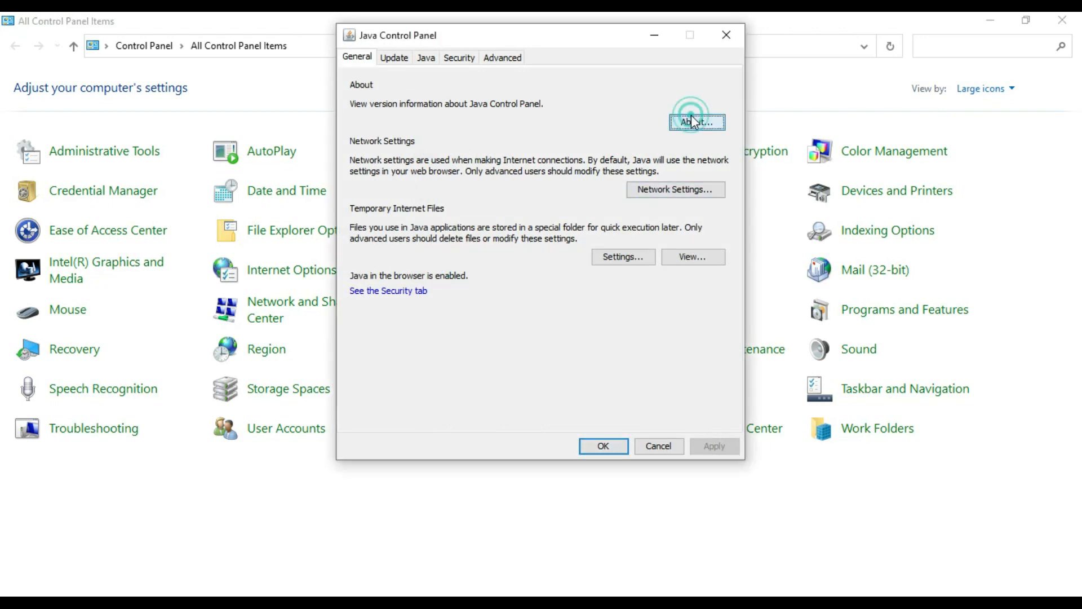
left_click(697, 122)
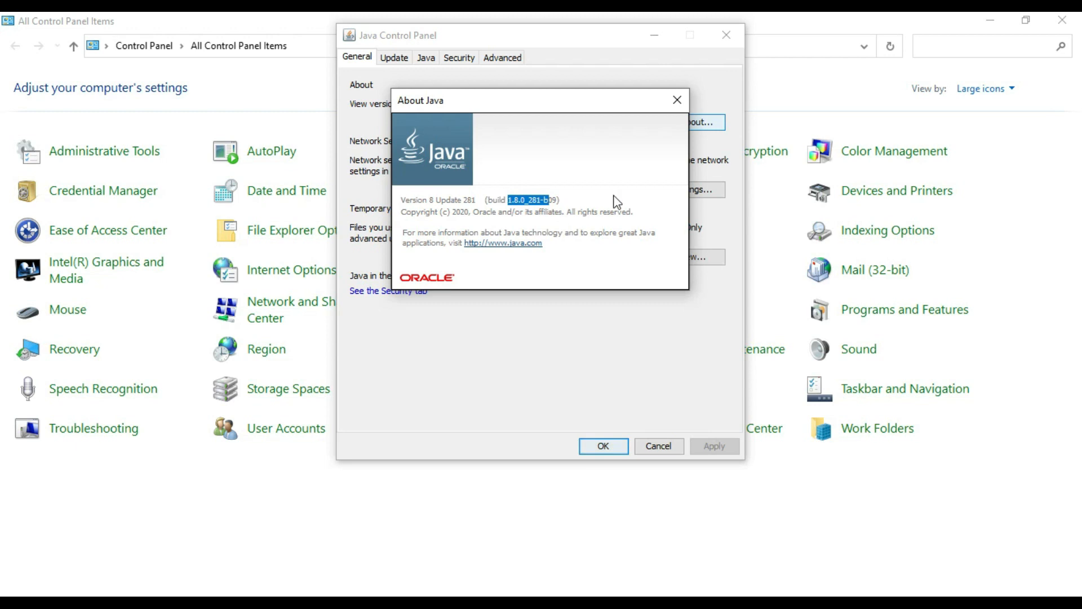
left_click(677, 100)
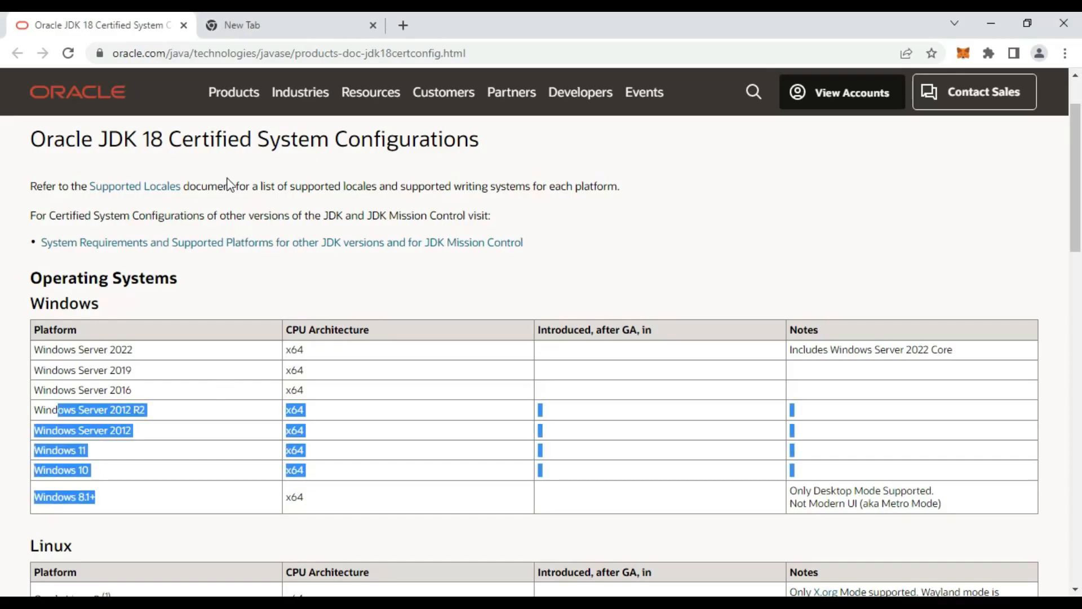
Search for the latest Java version and reach Oracle's Java SE 18 downloads page
left_click(276, 25)
type("java lastest version")
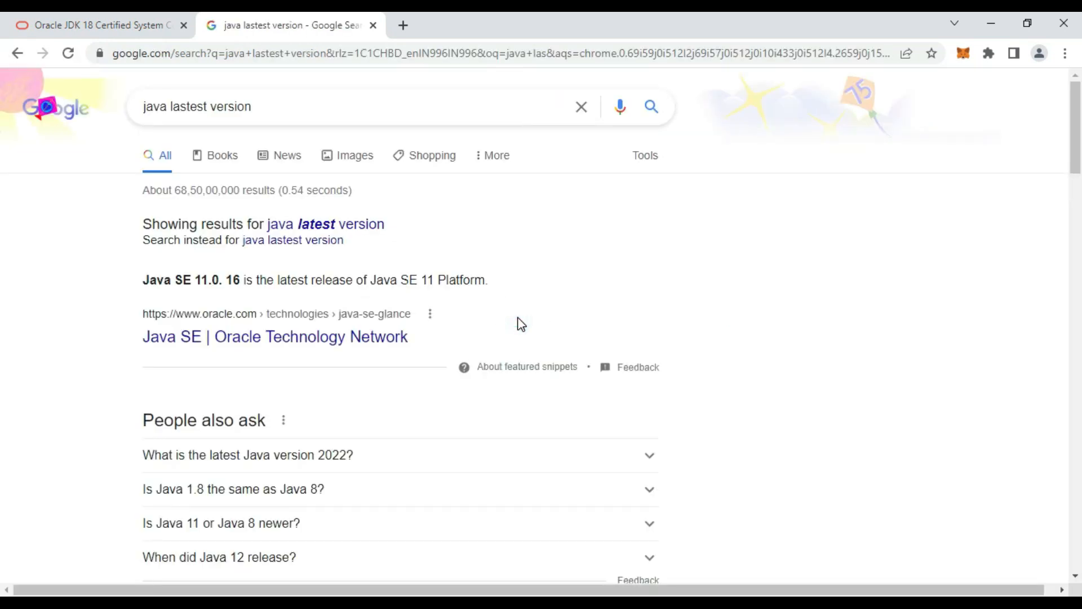
left_click(274, 337)
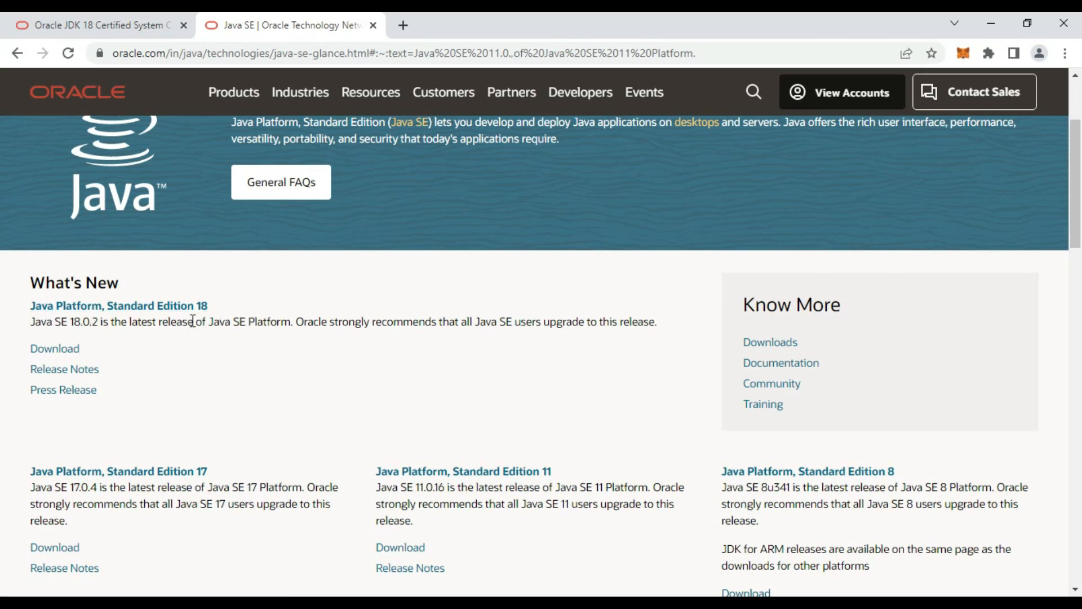
left_click(54, 348)
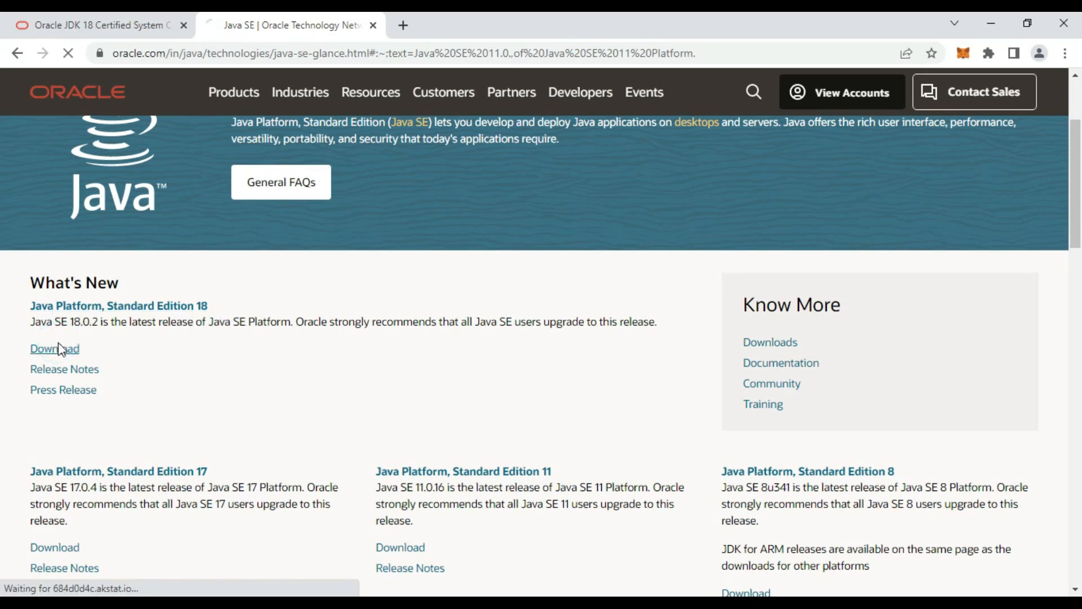
left_click(54, 348)
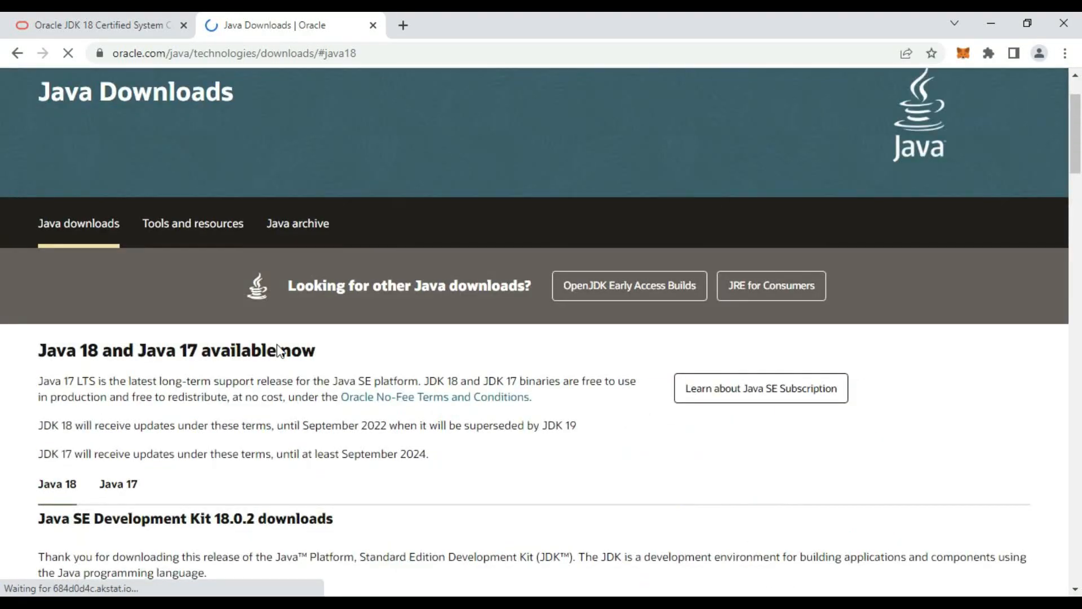
scroll("down", 3)
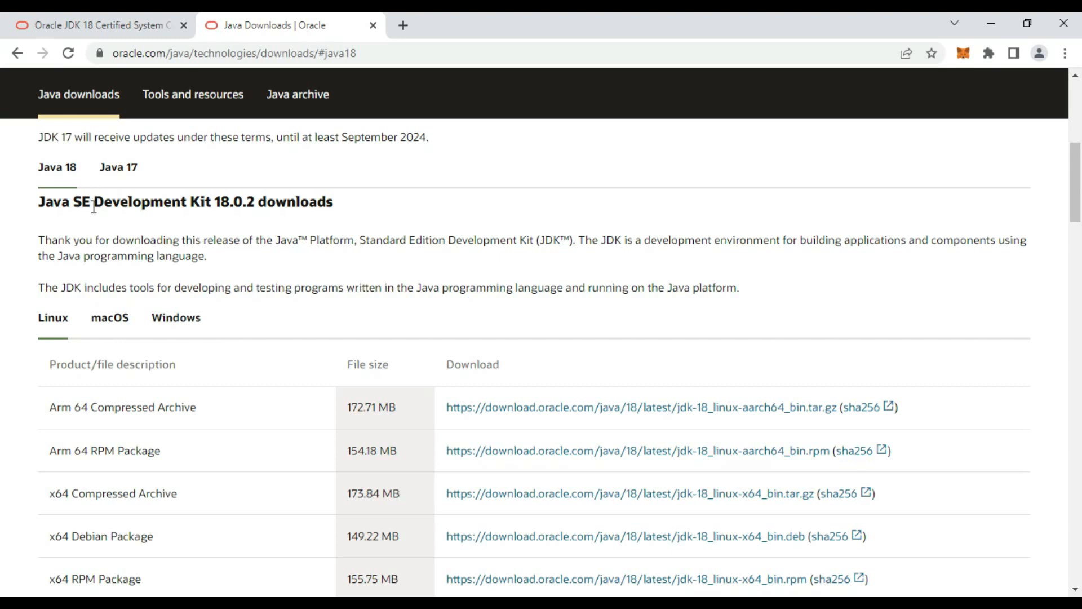
mouse_move(272, 217)
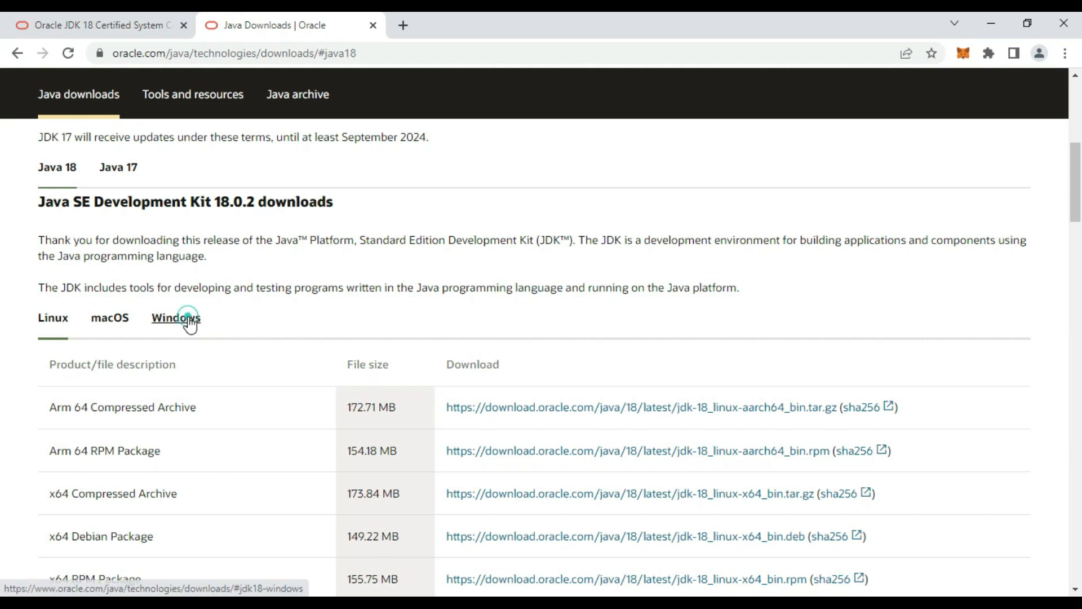
Download the JDK 18.0.2 Windows x64 Installer .exe and show it in its folder
left_click(176, 318)
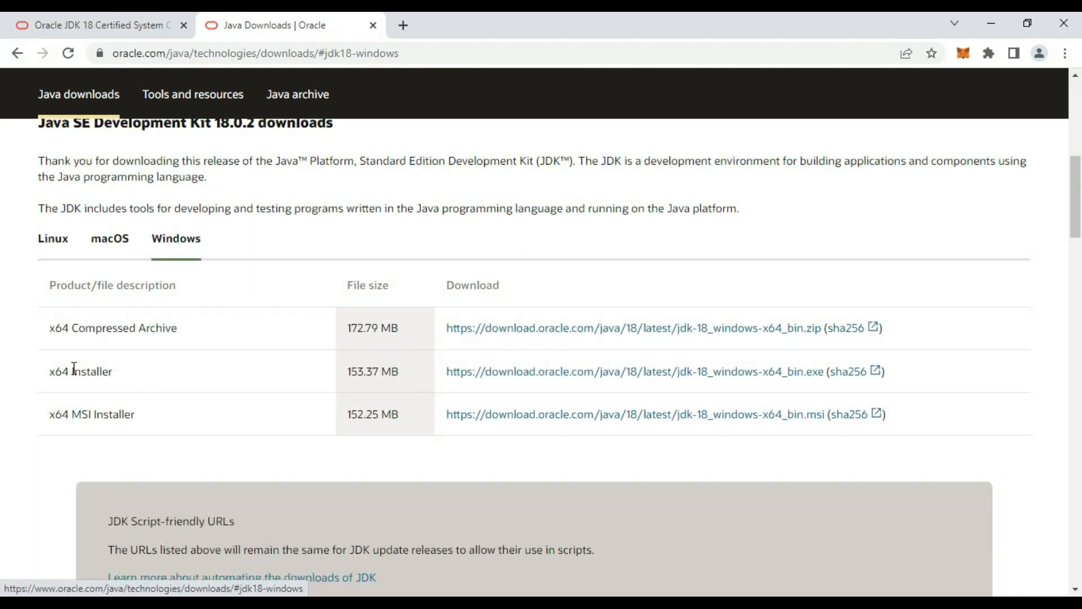
double_click(94, 371)
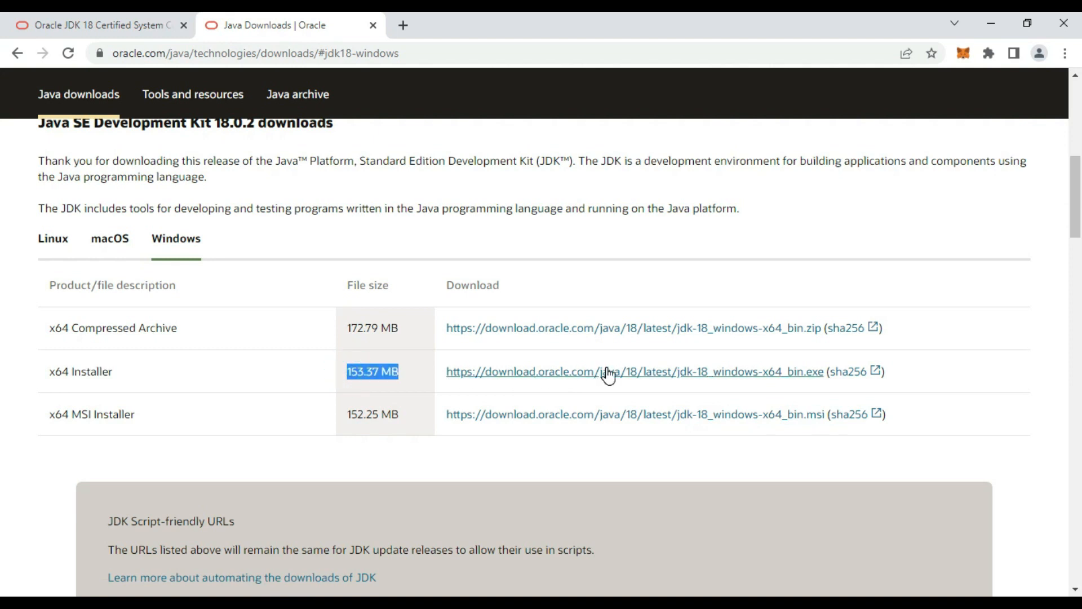
left_click(634, 371)
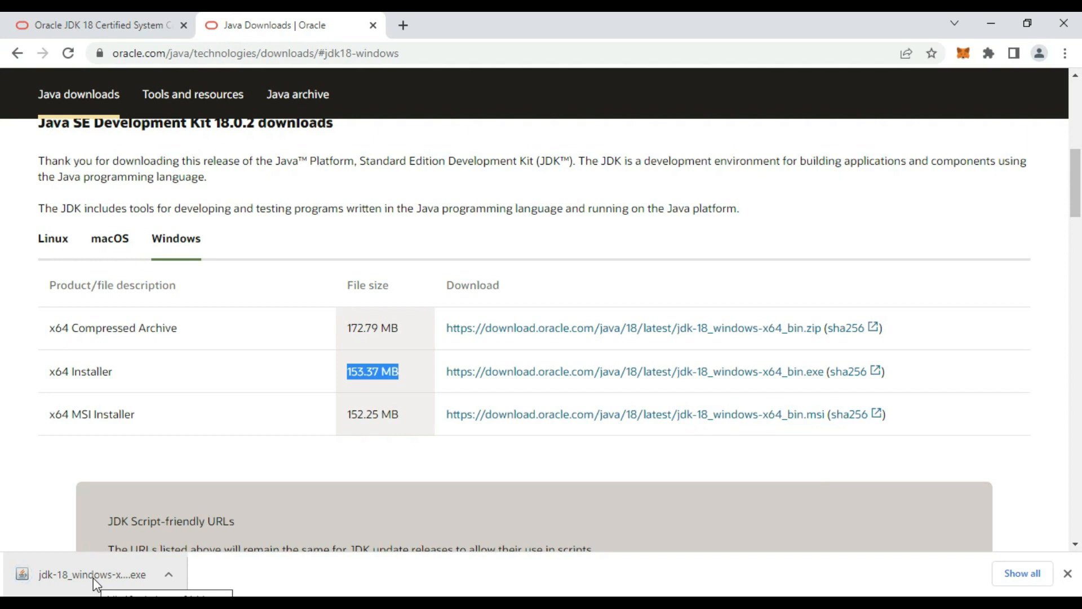
left_click(94, 574)
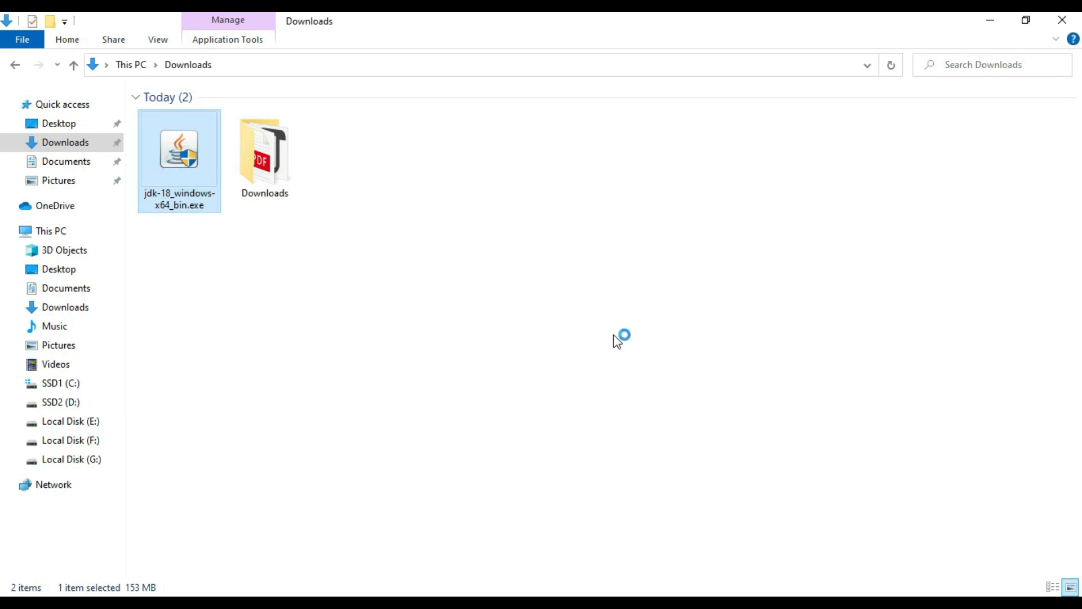
Install JDK 18.0.2 to C:\Program Files\Java\jdk-18.0.2\ and close the finished setup wizard
double_click(179, 149)
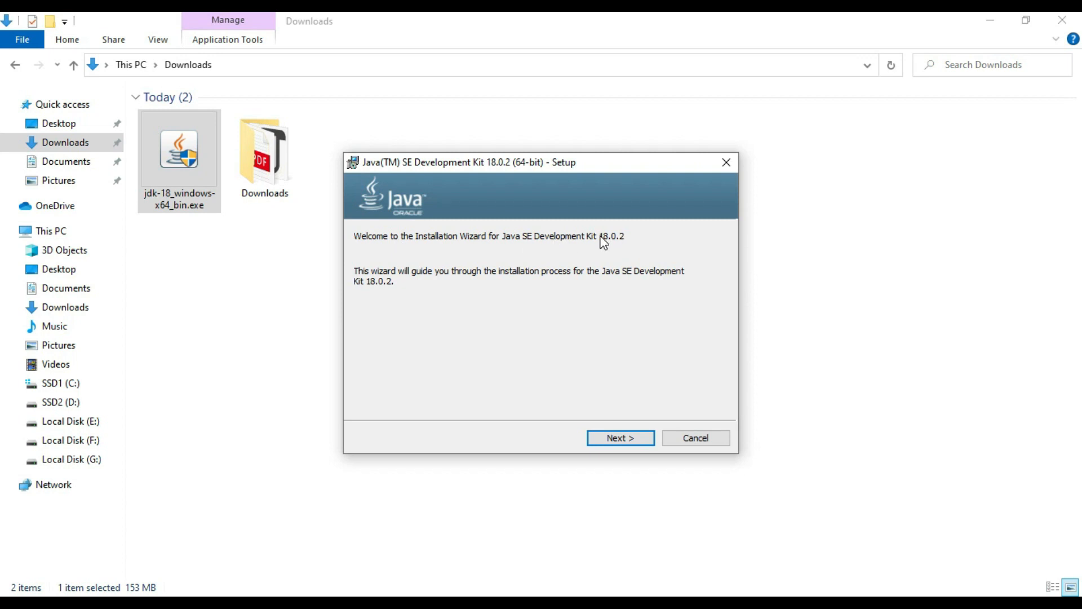
left_click(619, 438)
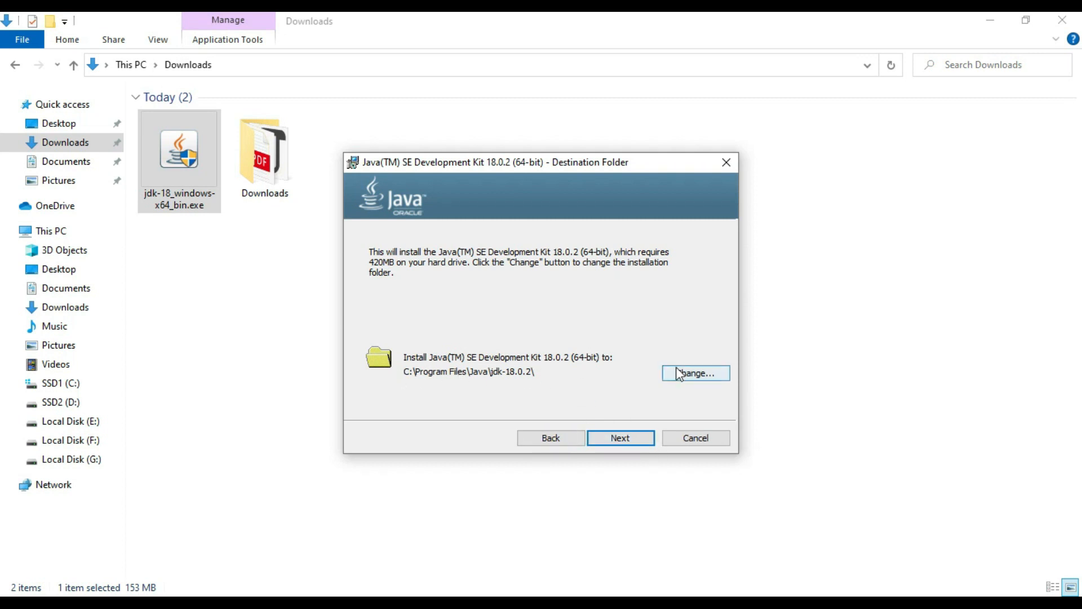
left_click(695, 373)
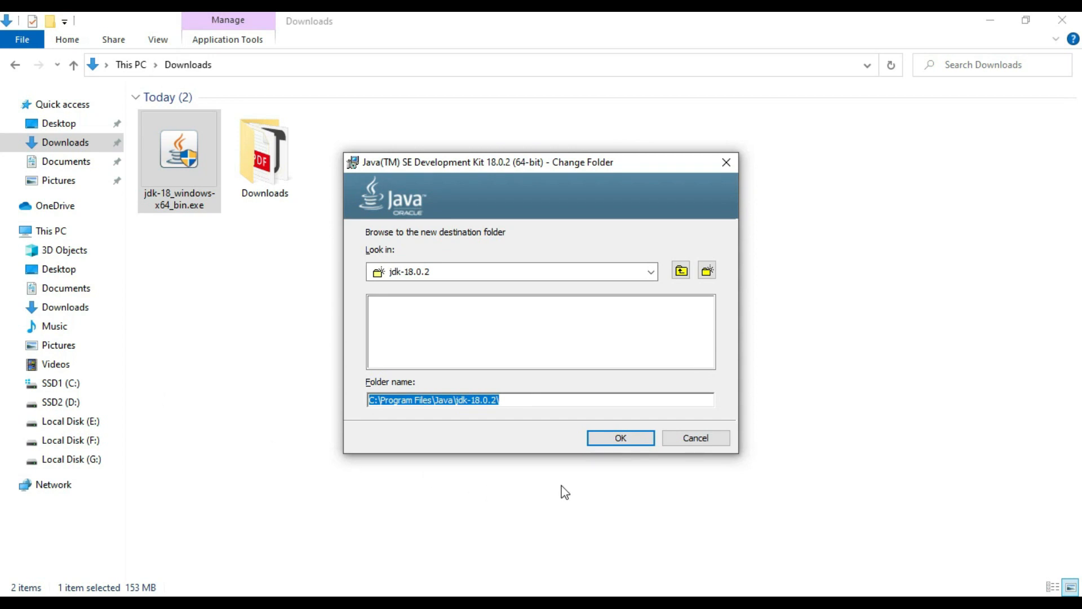
left_click(619, 438)
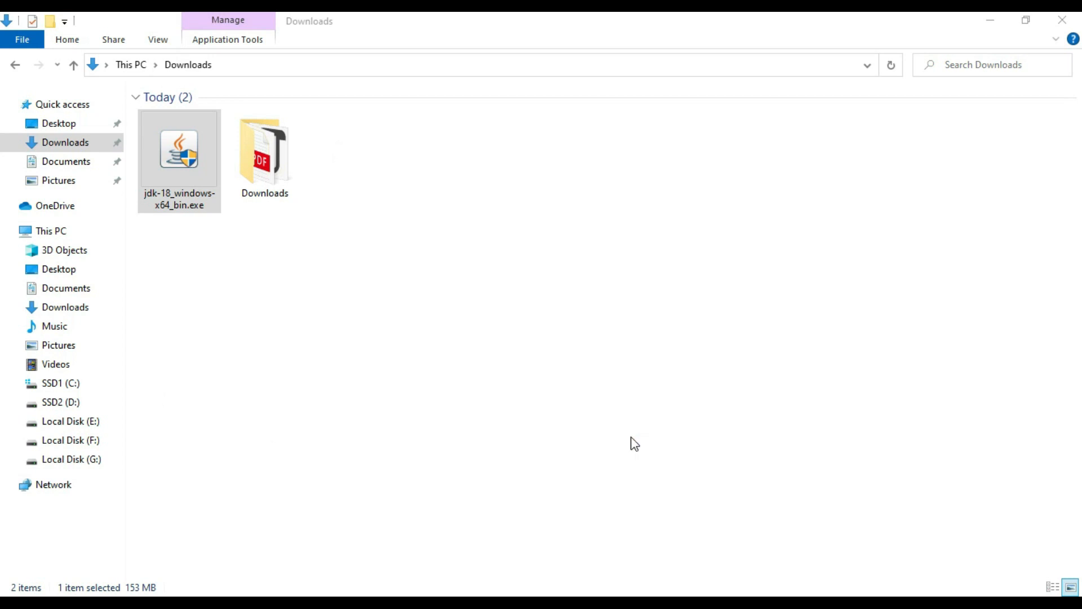
double_click(180, 150)
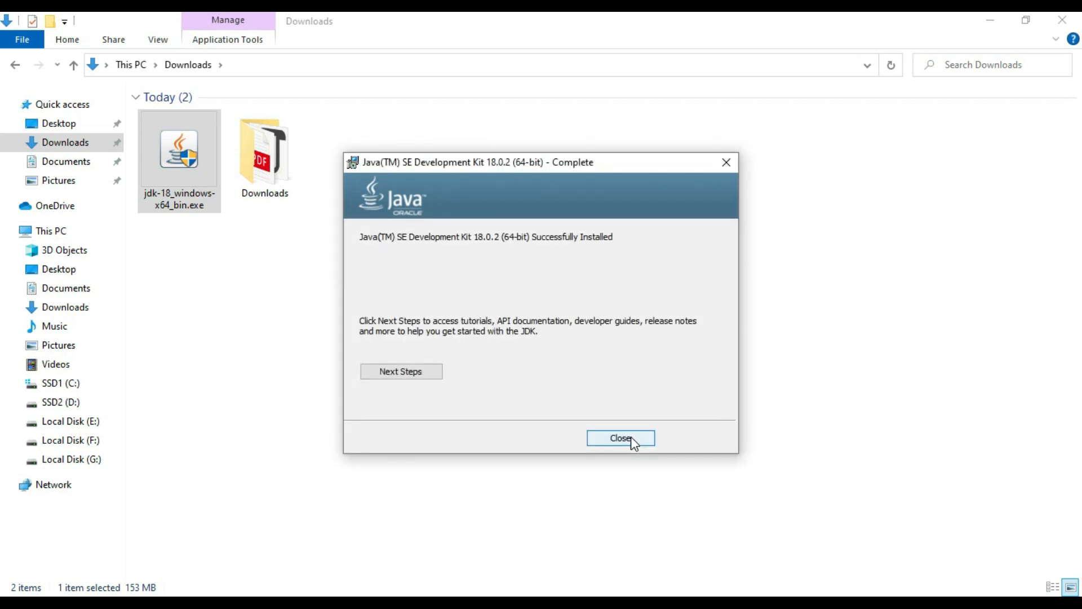
mouse_move(436, 248)
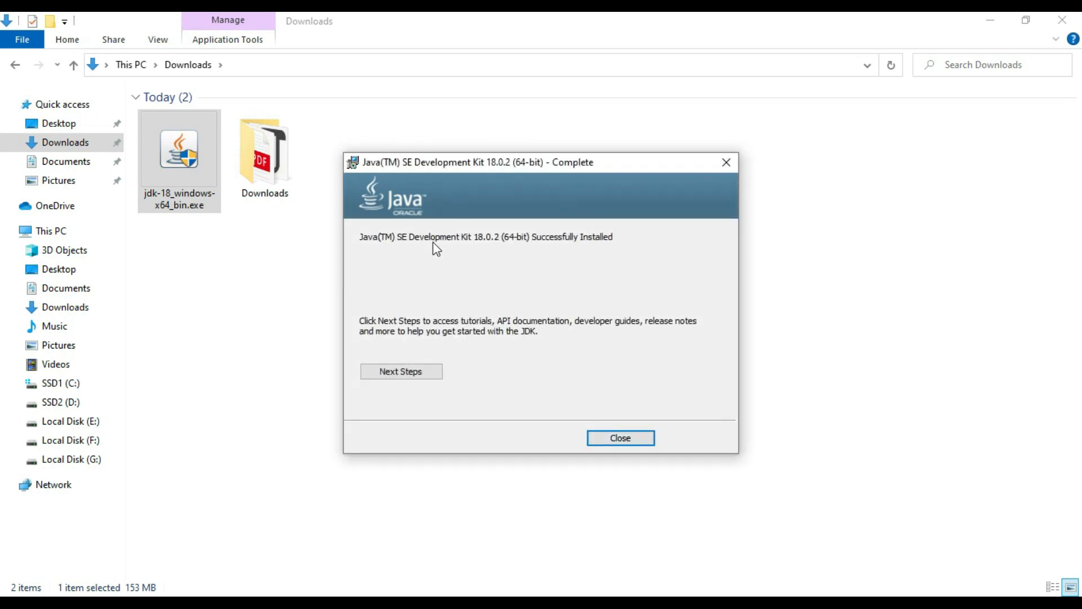
mouse_move(552, 262)
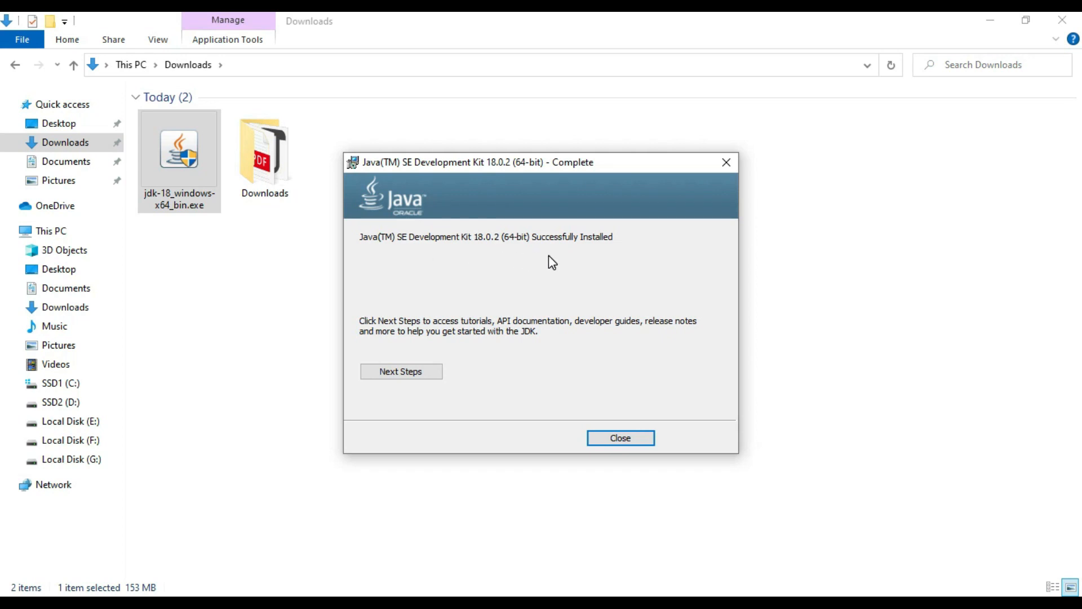
left_click(619, 437)
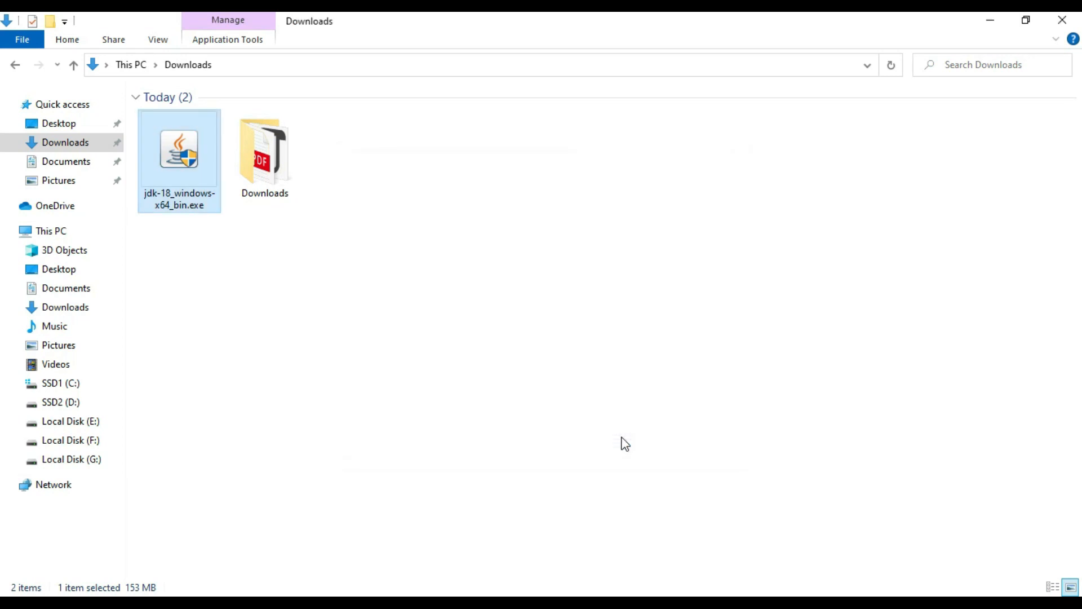
mouse_move(327, 595)
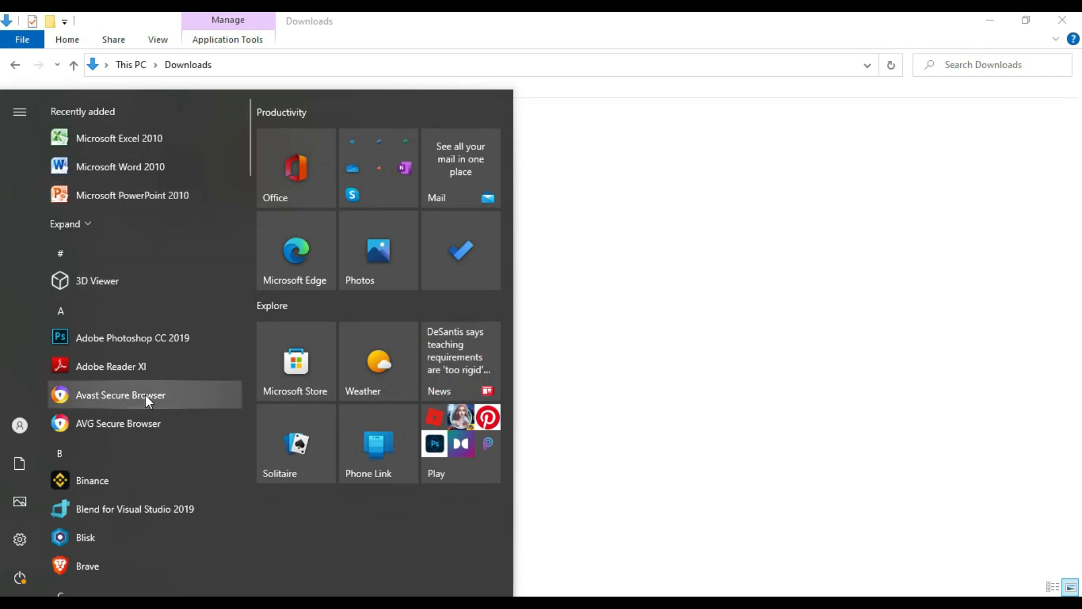
Reach Environment Variables and edit the system Path variable
type("en")
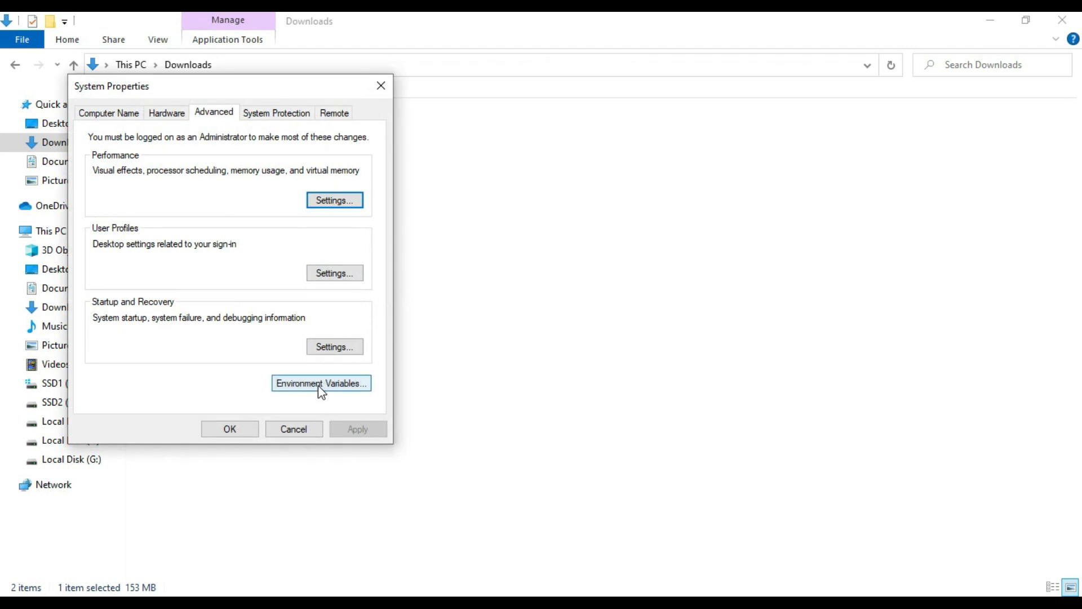
left_click(321, 384)
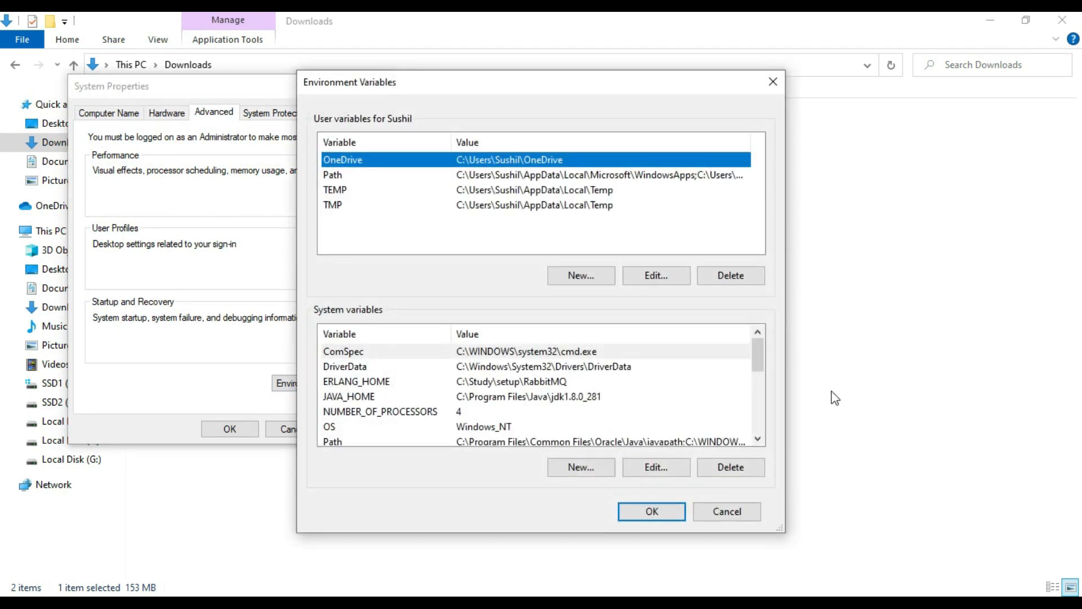
scroll("down", 3)
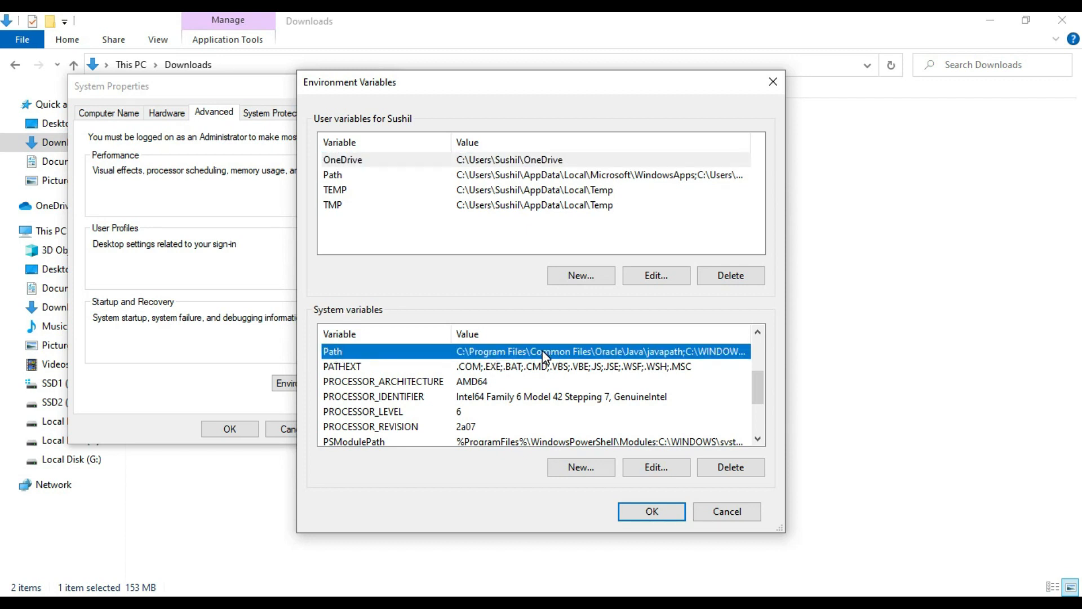
left_click(654, 467)
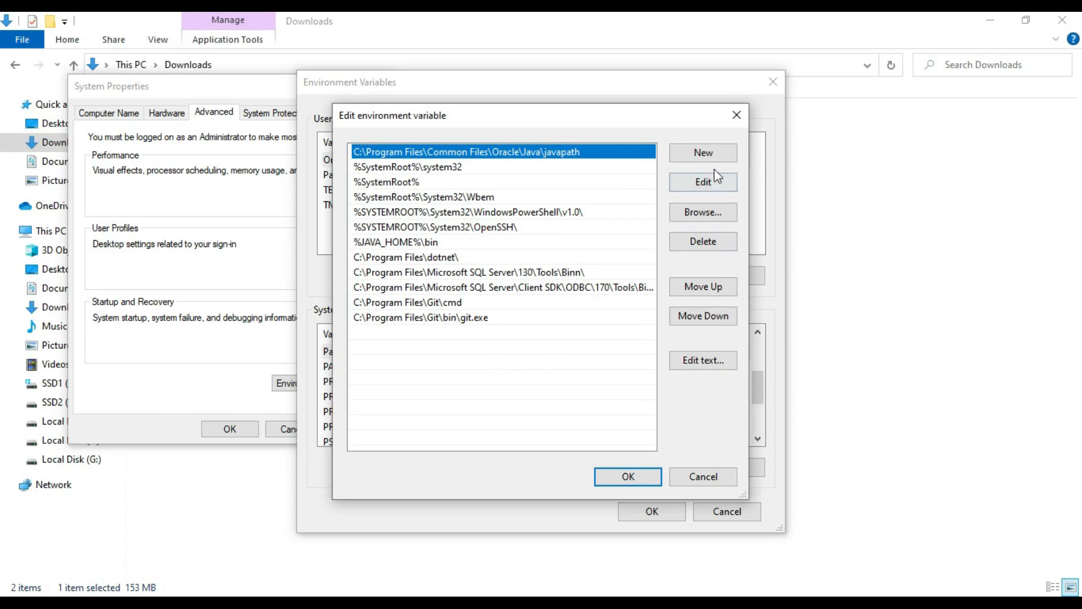
Add C:\Program Files\Java\jdk-18.0.2\bin\ as a new Path entry and save it
left_click(702, 153)
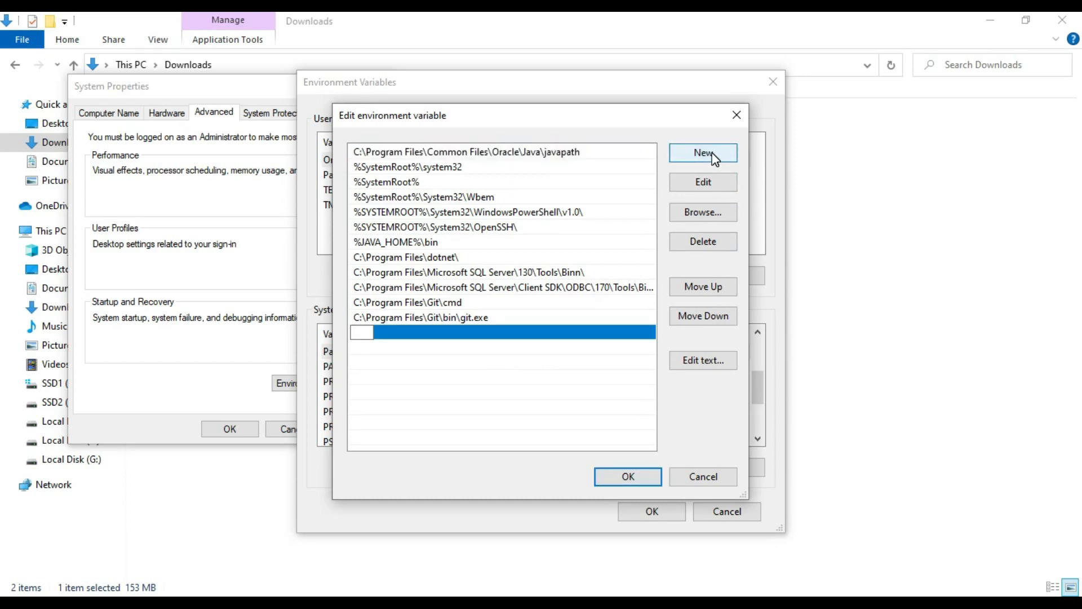
type("C:\\Program Files\\Java\\jdk-18.0.2\\")
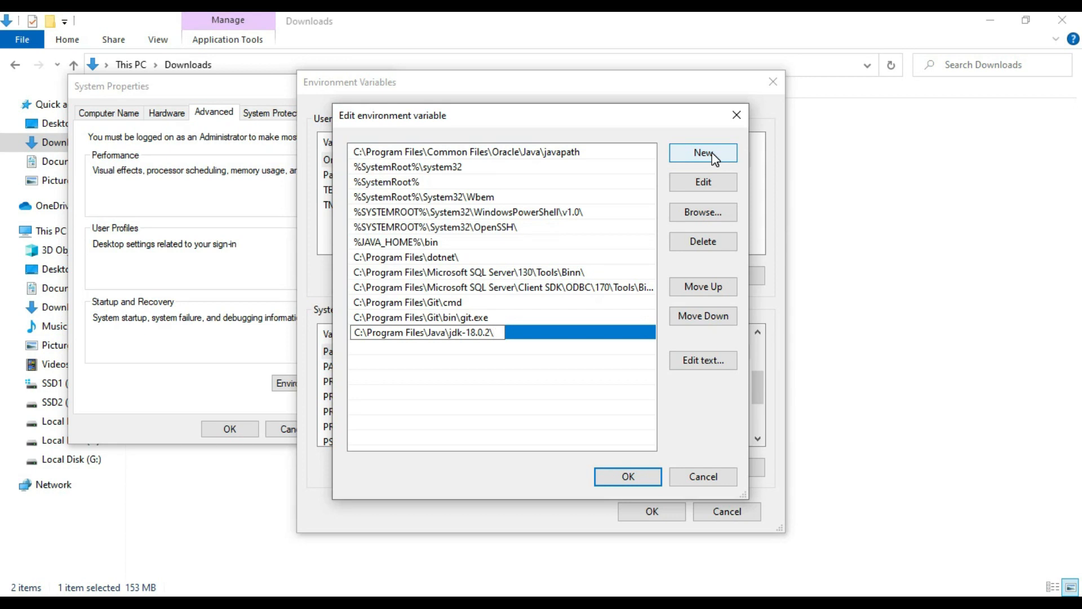
type("bin")
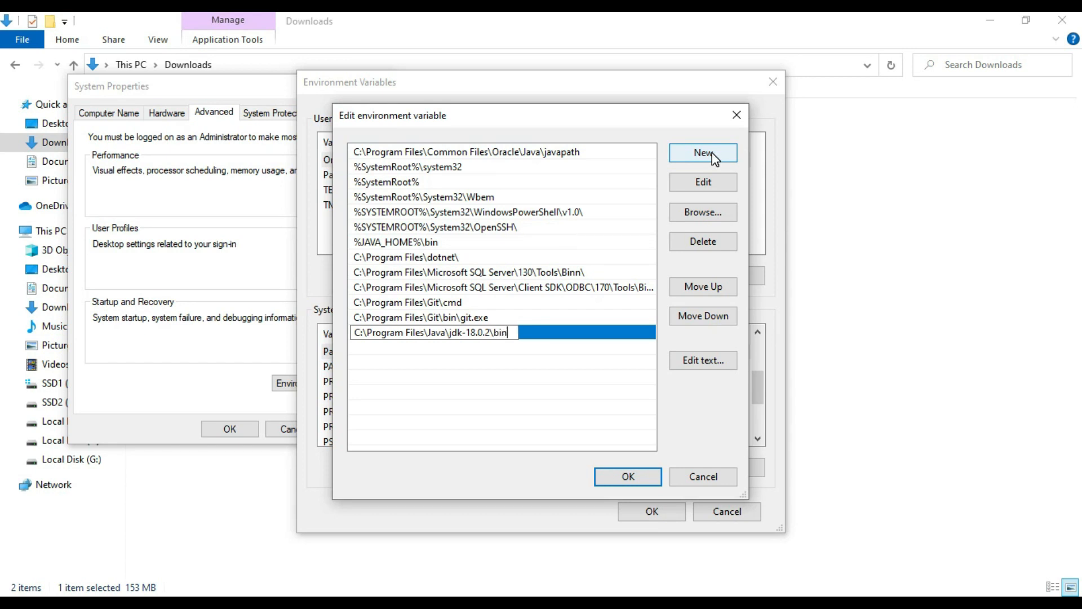
type("\\")
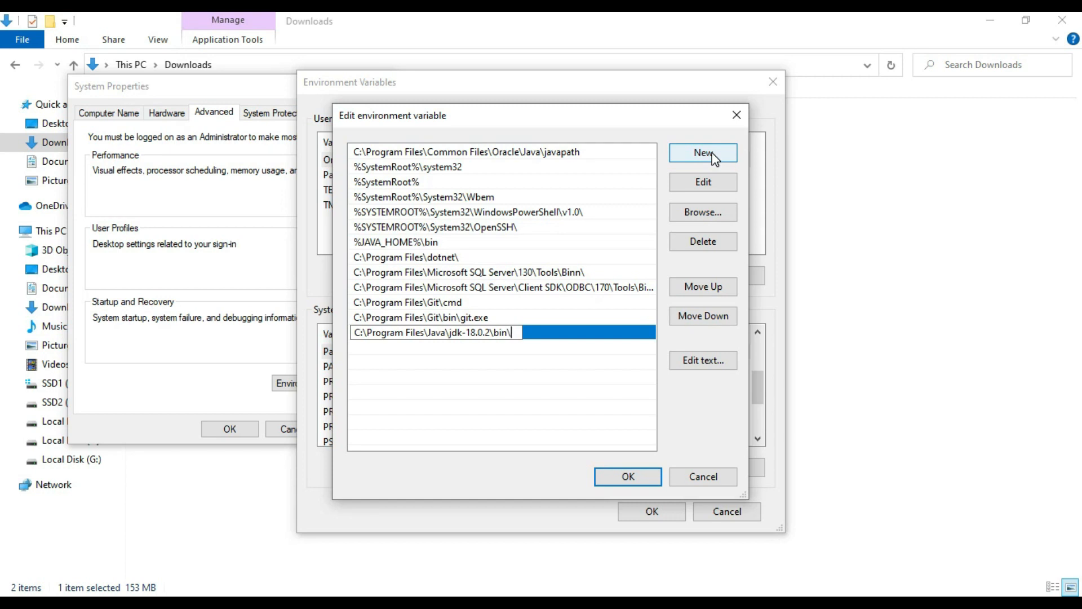
left_click(433, 331)
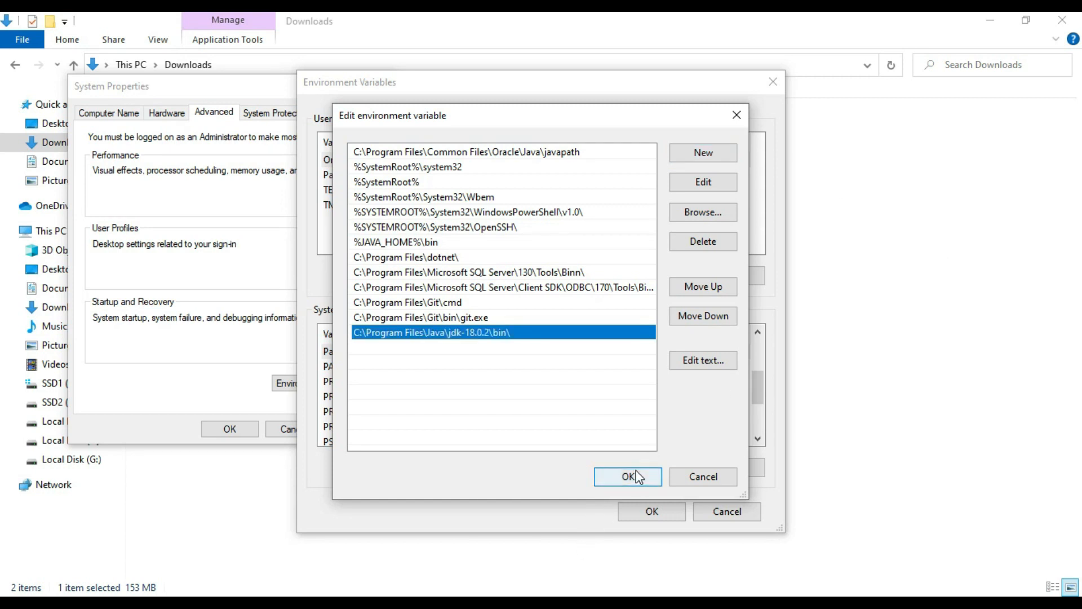
left_click(627, 476)
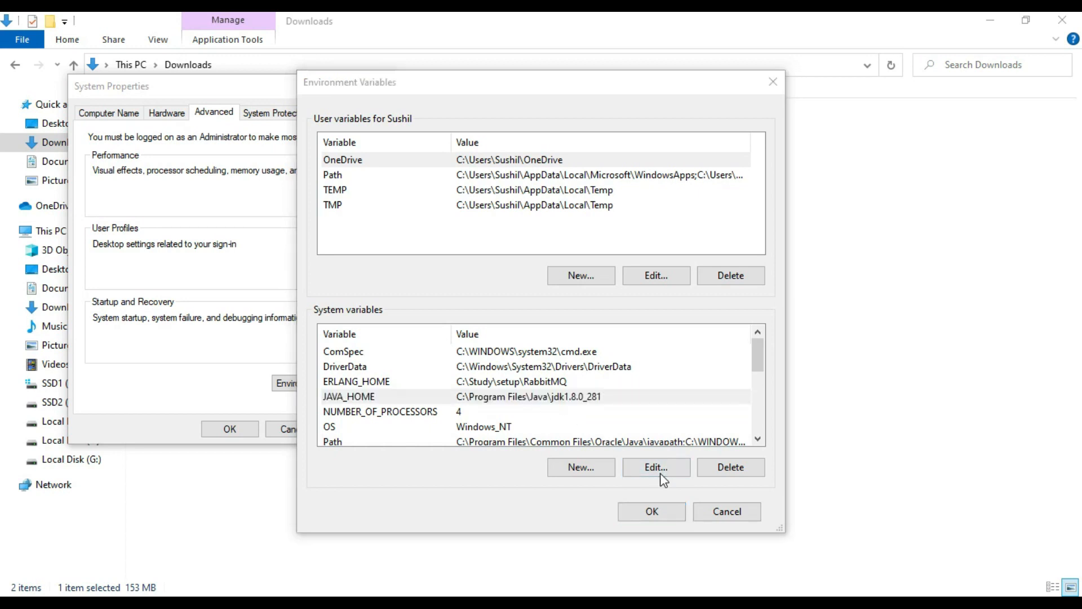
Set JAVA_HOME to C:\Program Files\Java\jdk-18.0.2\ and save the environment variables
left_click(655, 467)
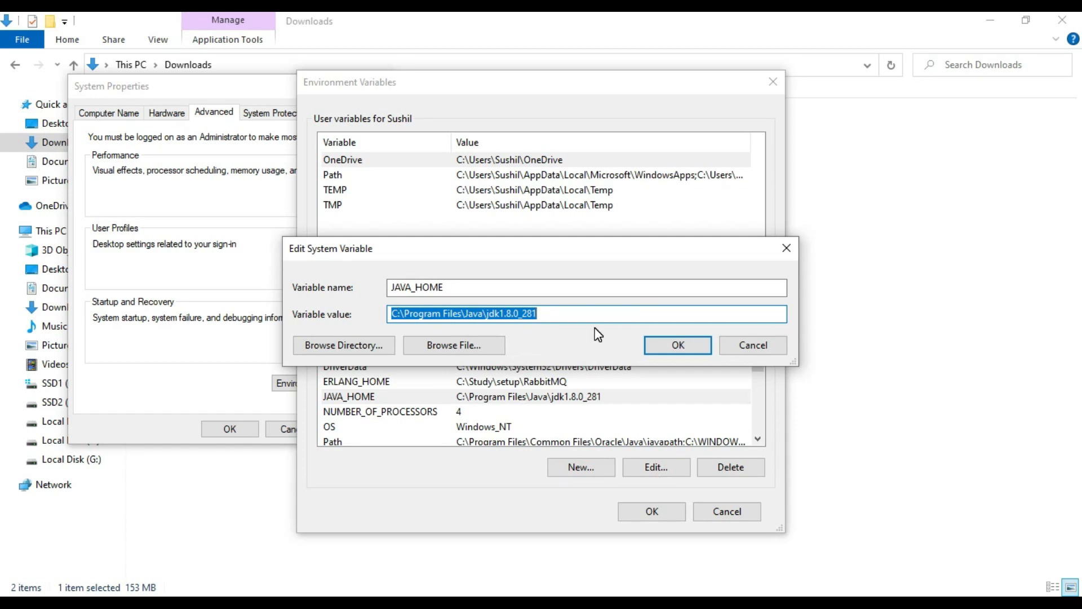
type("C:\\Program Files\\Java\\jdk18.0.2\\")
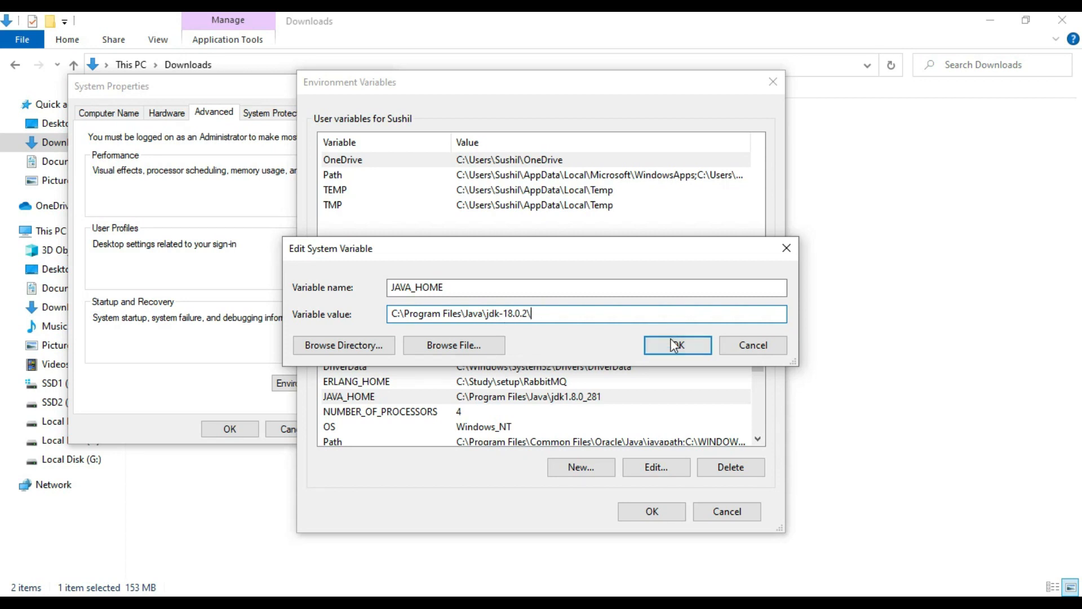
left_click(678, 345)
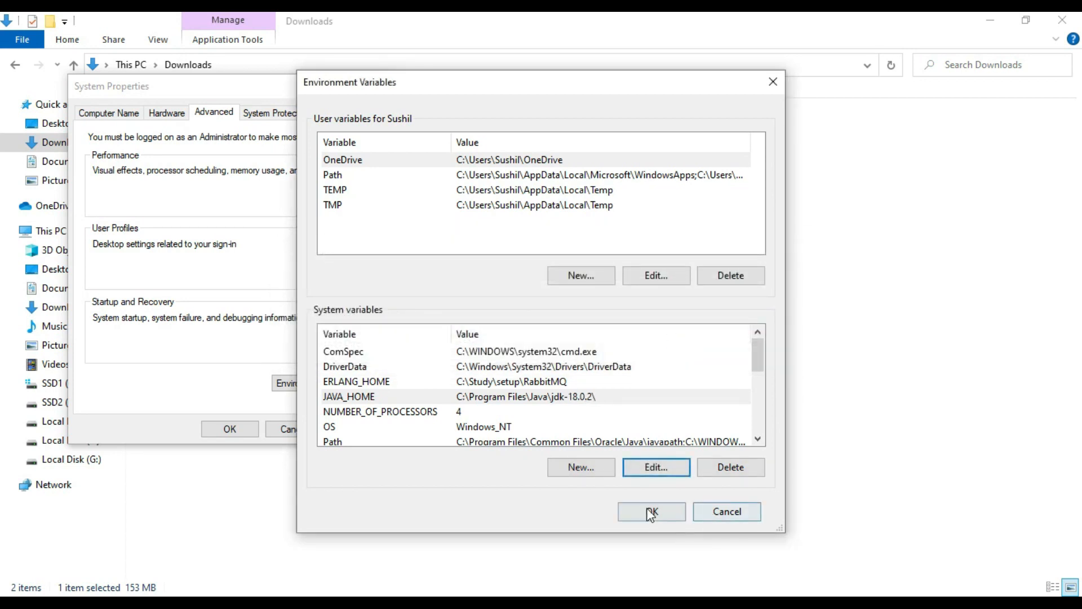
left_click(651, 512)
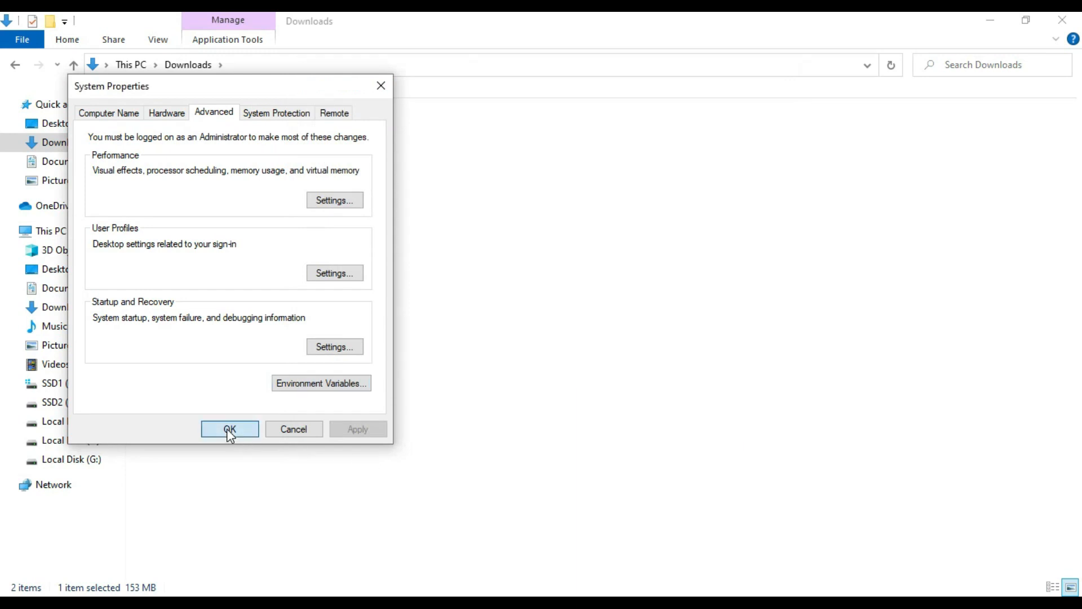
In a fresh Command Prompt run java -version, confirming 18.0.2, and begin typing the Desktop path
left_click(229, 428)
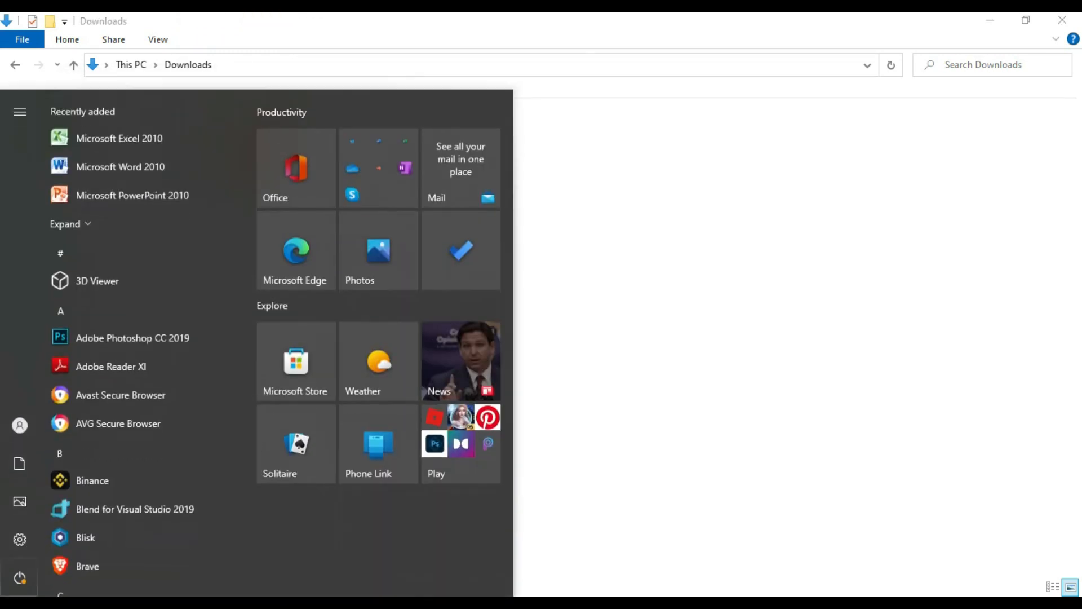
type("cmd")
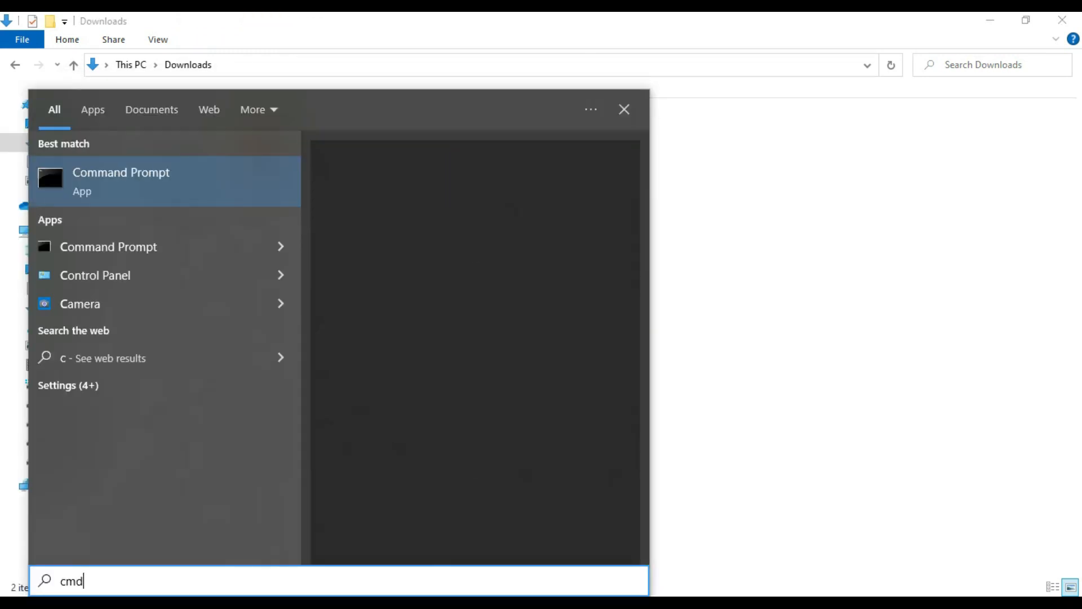
left_click(121, 180)
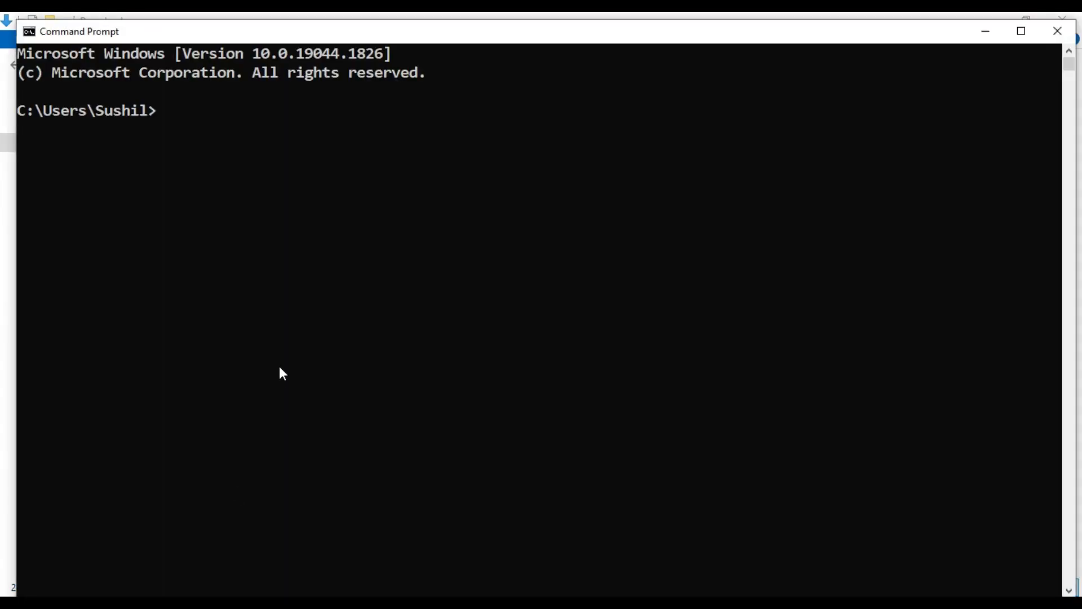
type("j")
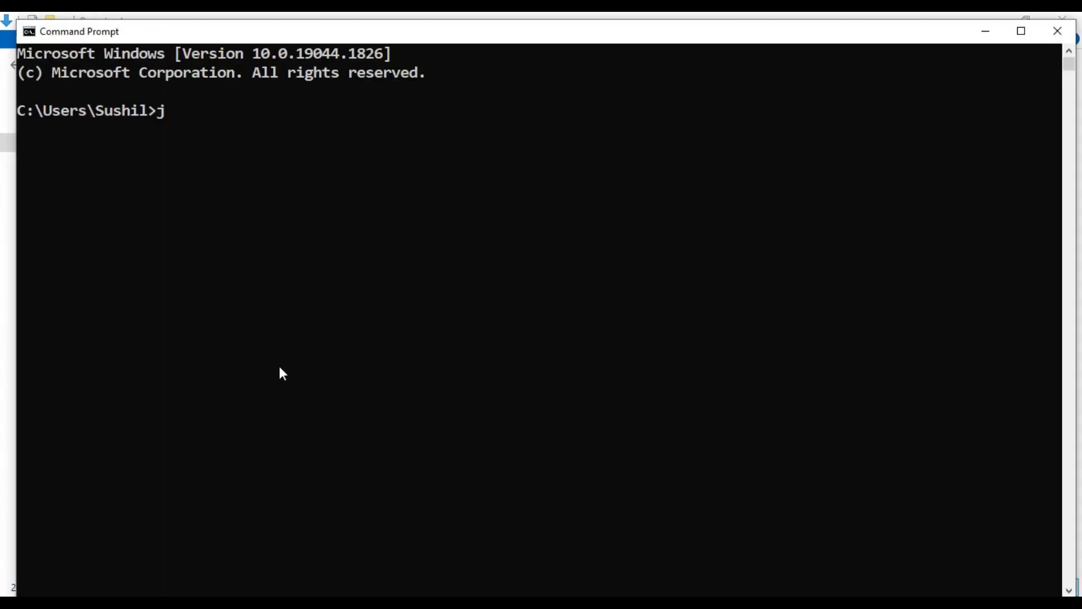
type("ava -version")
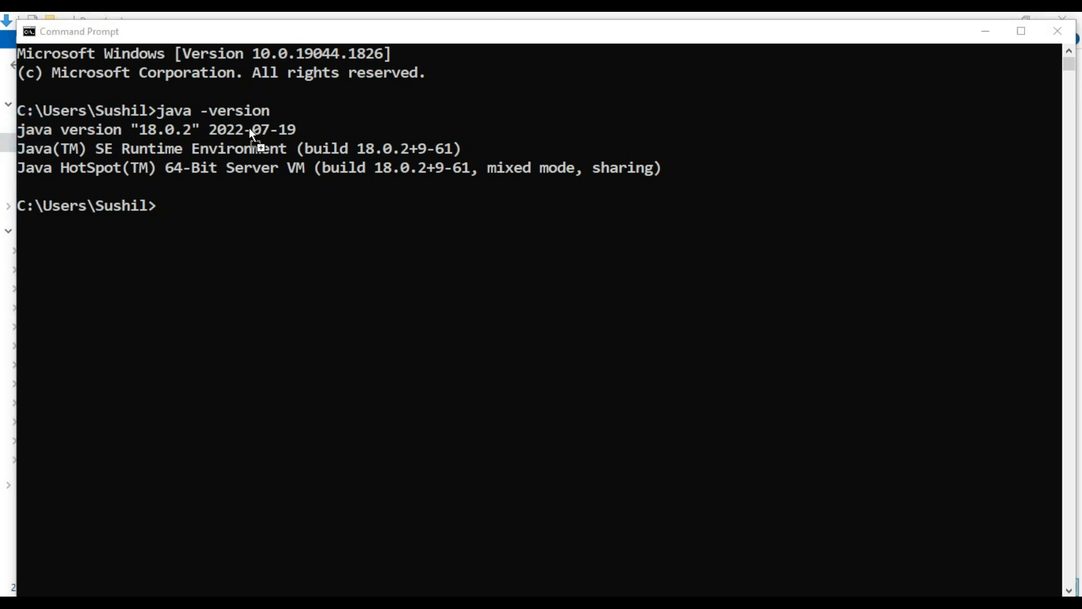
type("C:\\Users\\Sushil\\Desktop")
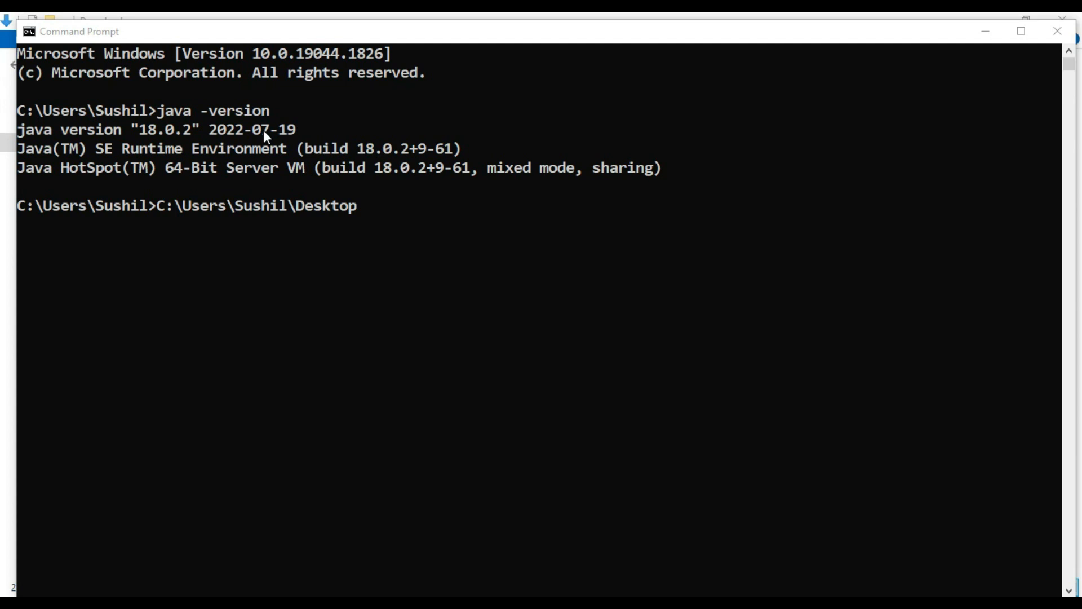
mouse_move(143, 133)
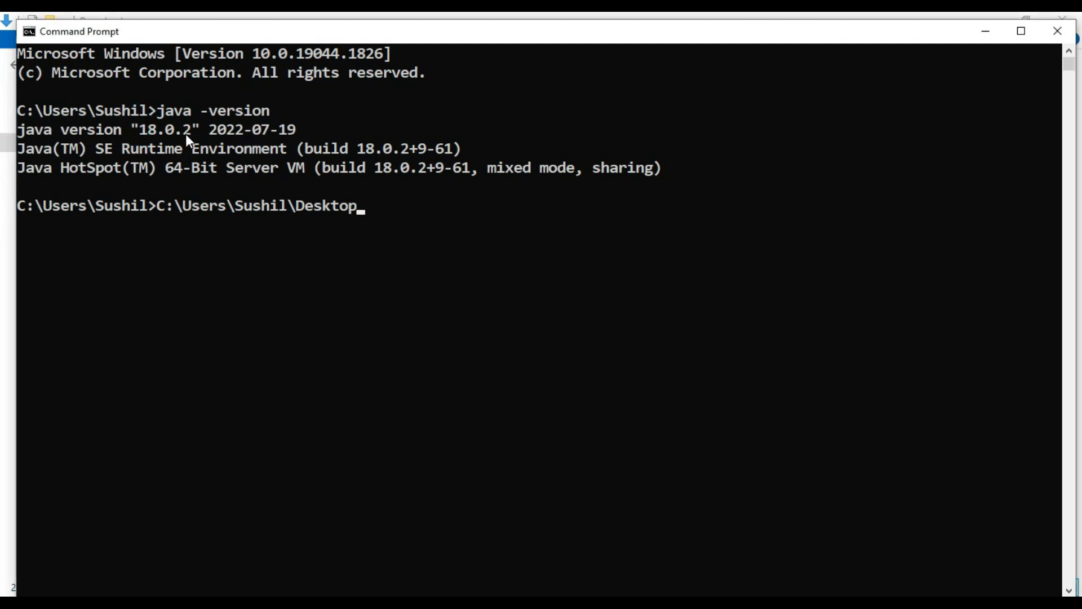
mouse_move(295, 142)
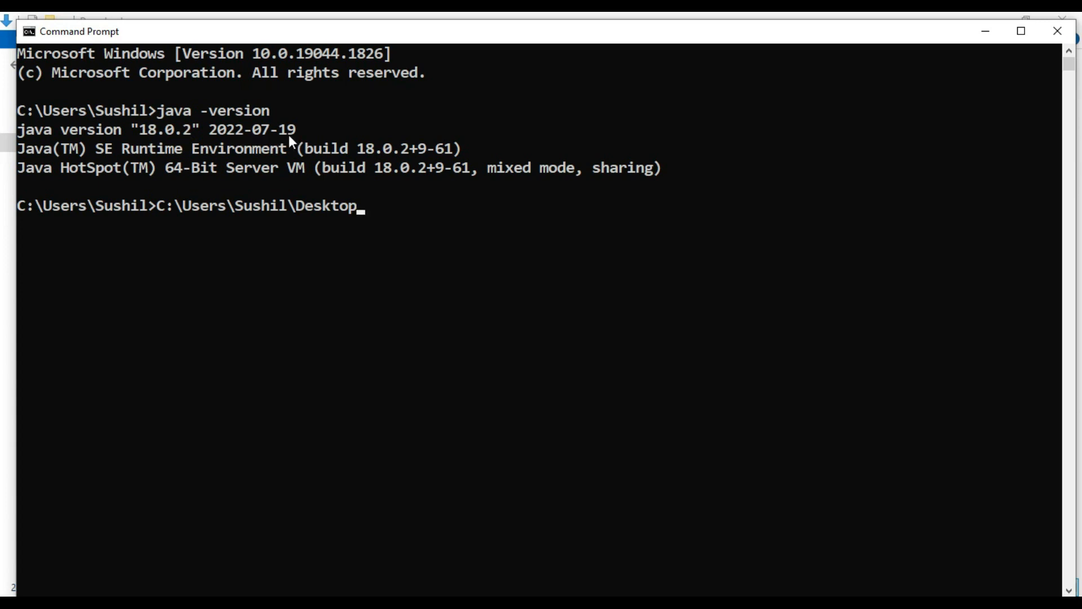
mouse_move(62, 136)
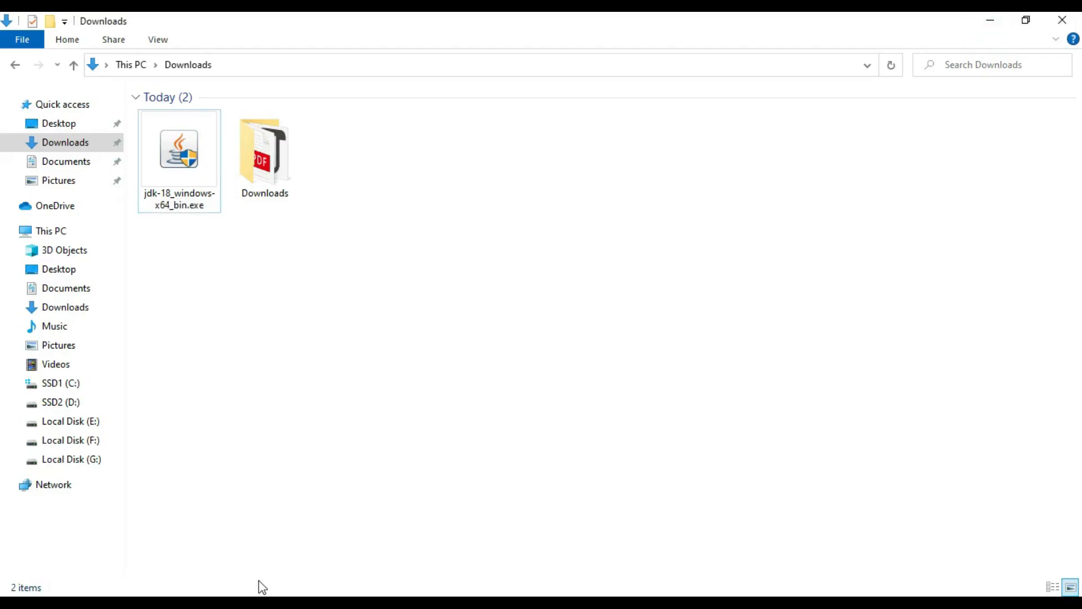
Create a new text document in C:\Tools renamed HelloJava18.java, accepting the extension change
left_click(179, 150)
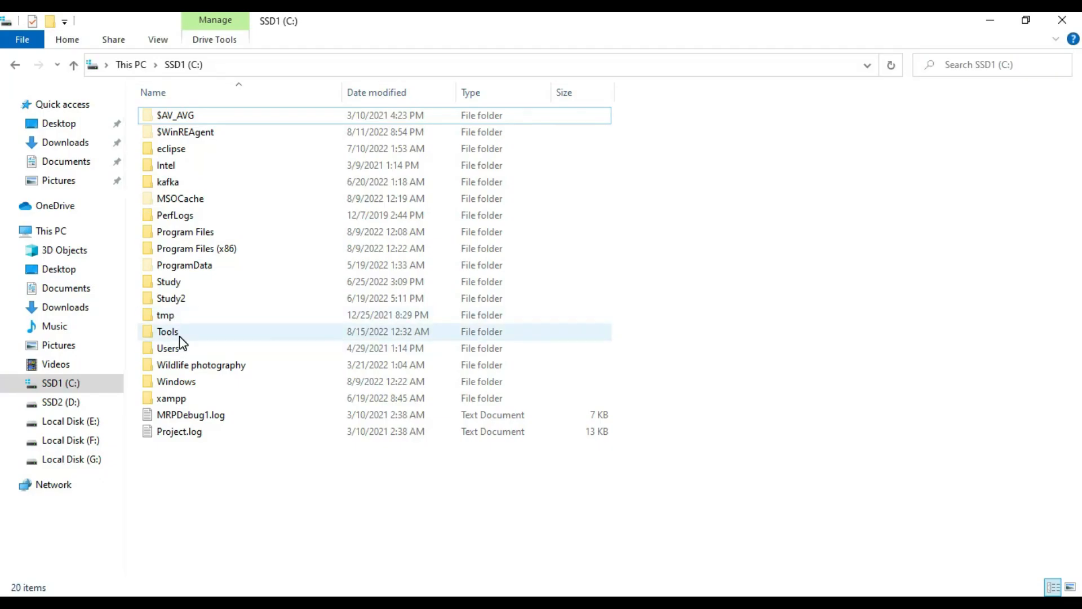
double_click(168, 332)
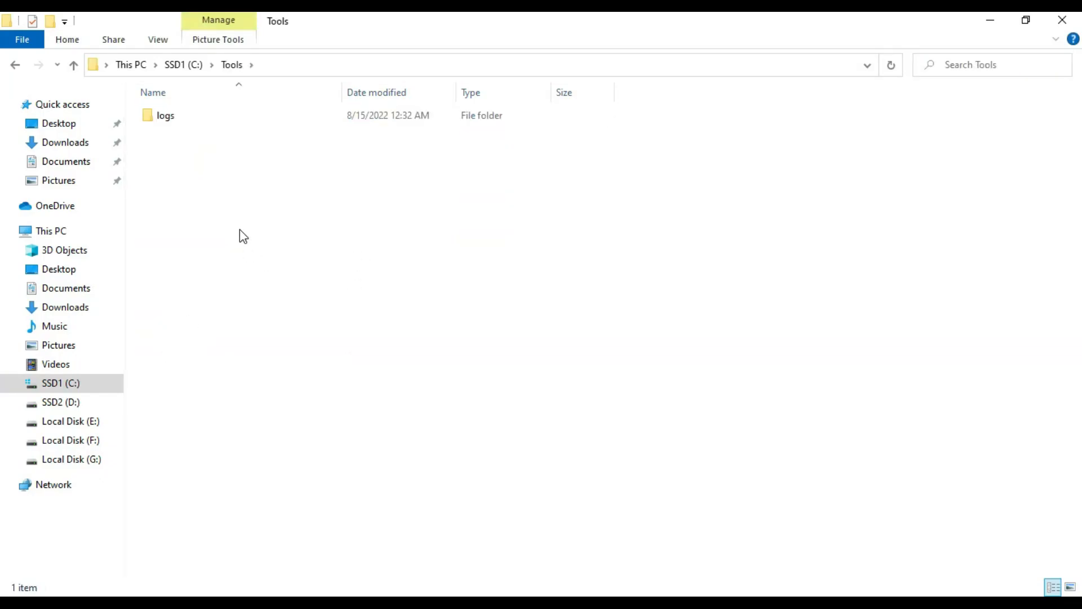
right_click(242, 236)
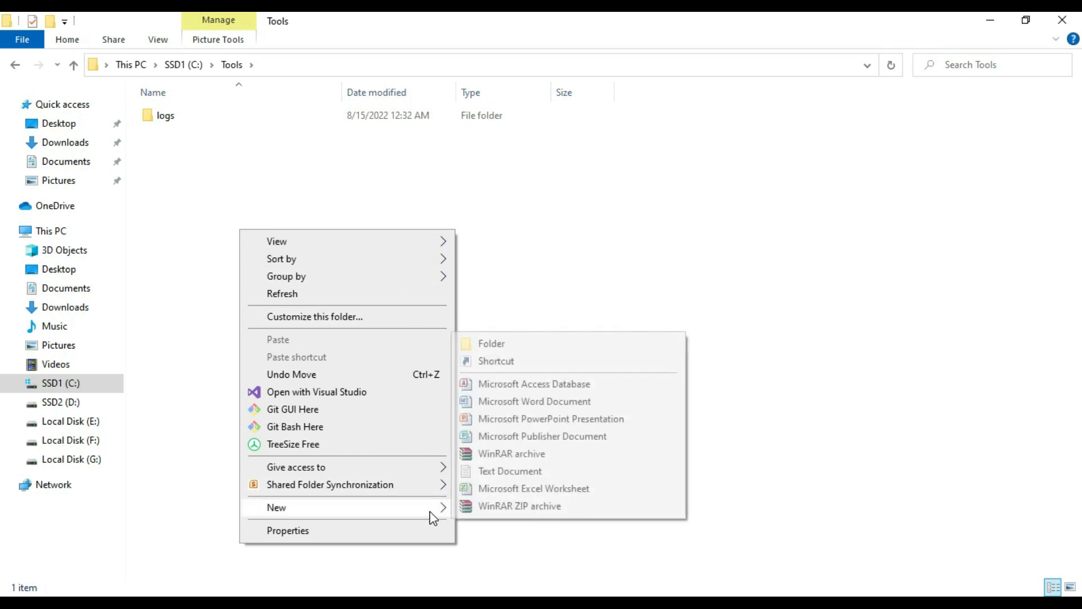
left_click(510, 471)
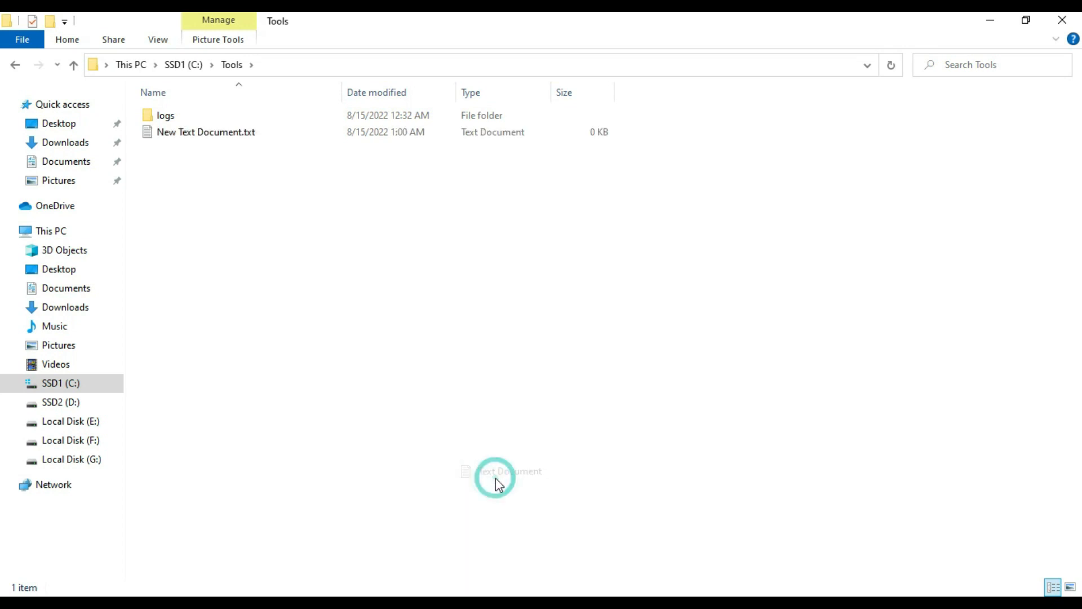
type("HelloJava18.java")
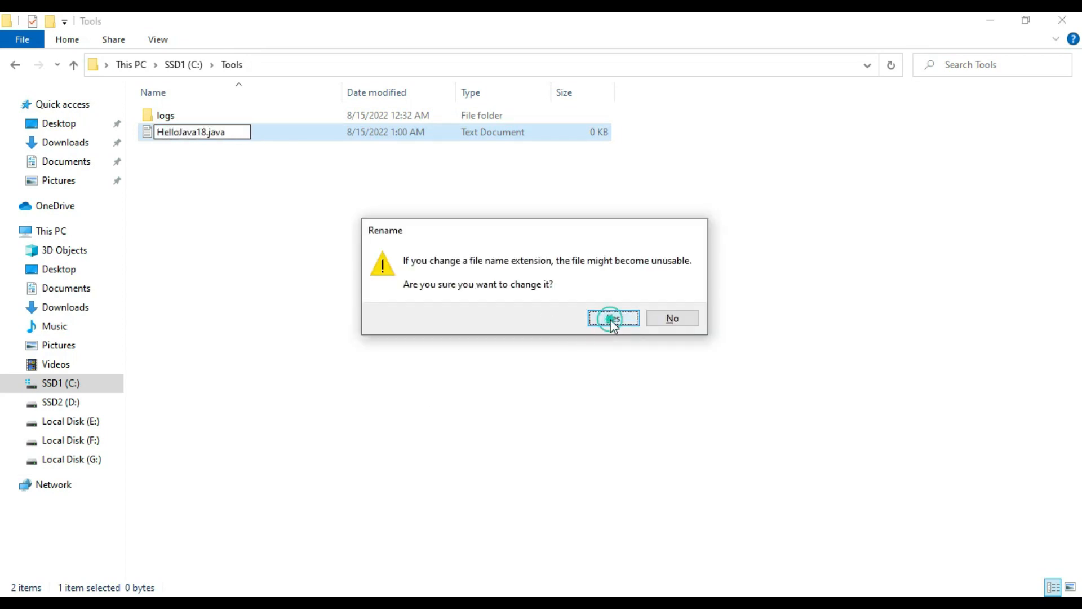
left_click(613, 318)
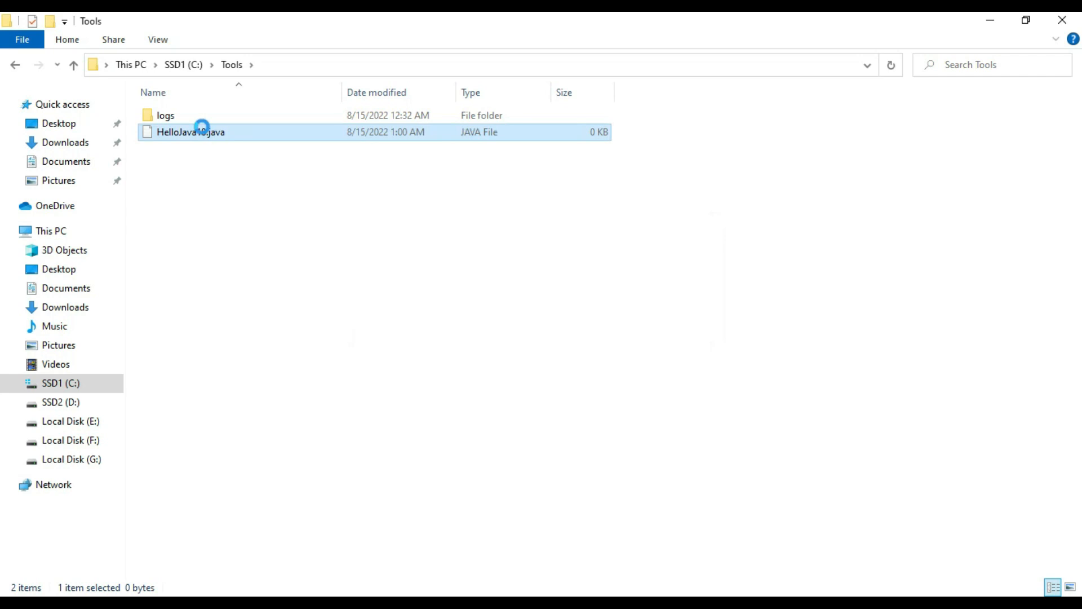
right_click(201, 128)
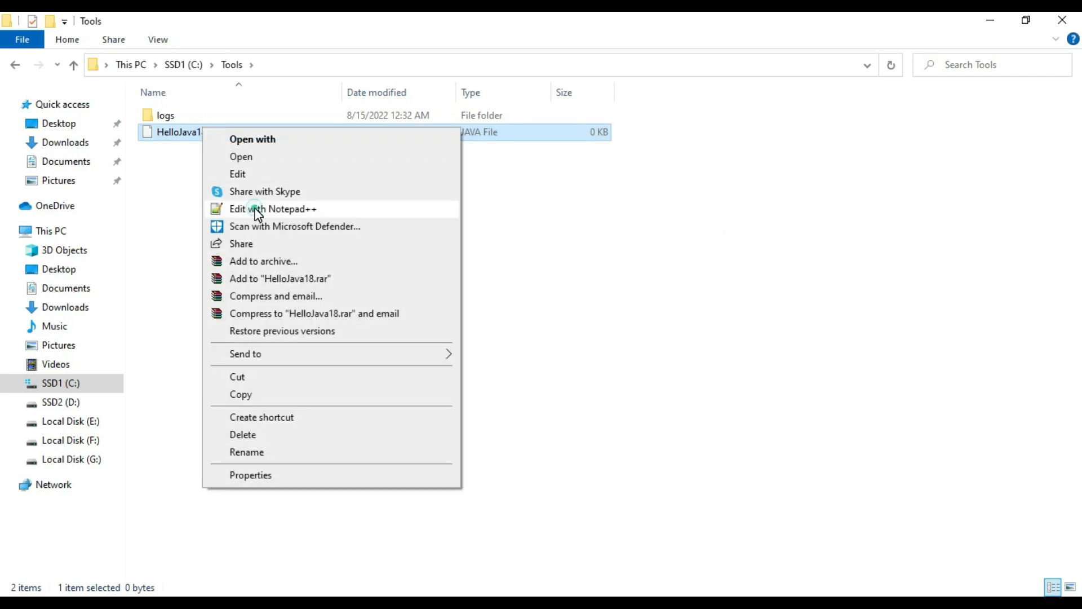
Copy the HelloJava18 class code into HelloJava18.java in Notepad++ so it prints "Hello Java 18 world."
left_click(273, 209)
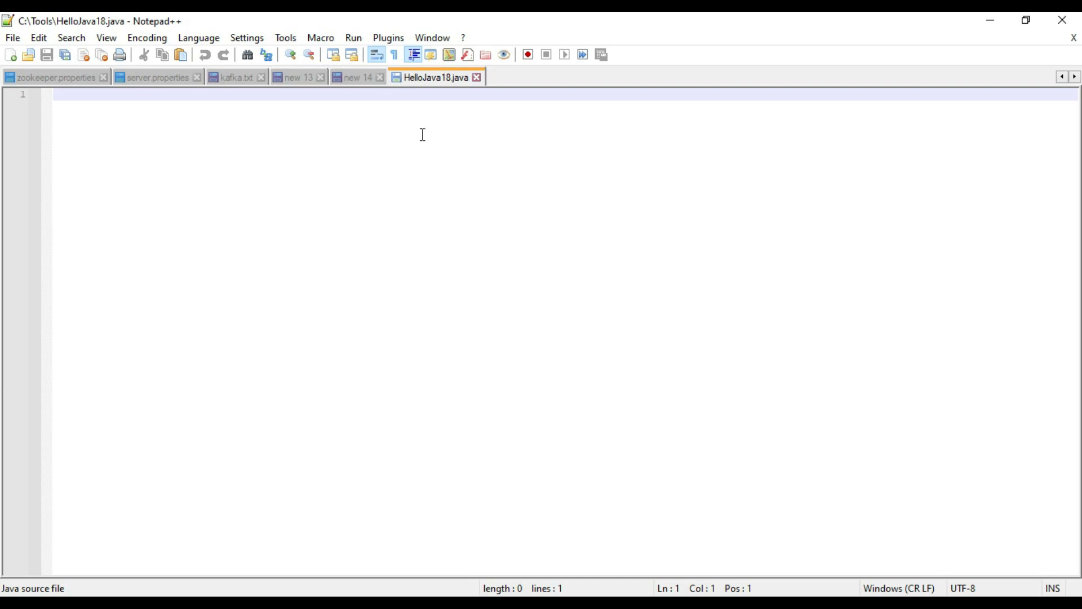
left_click(354, 78)
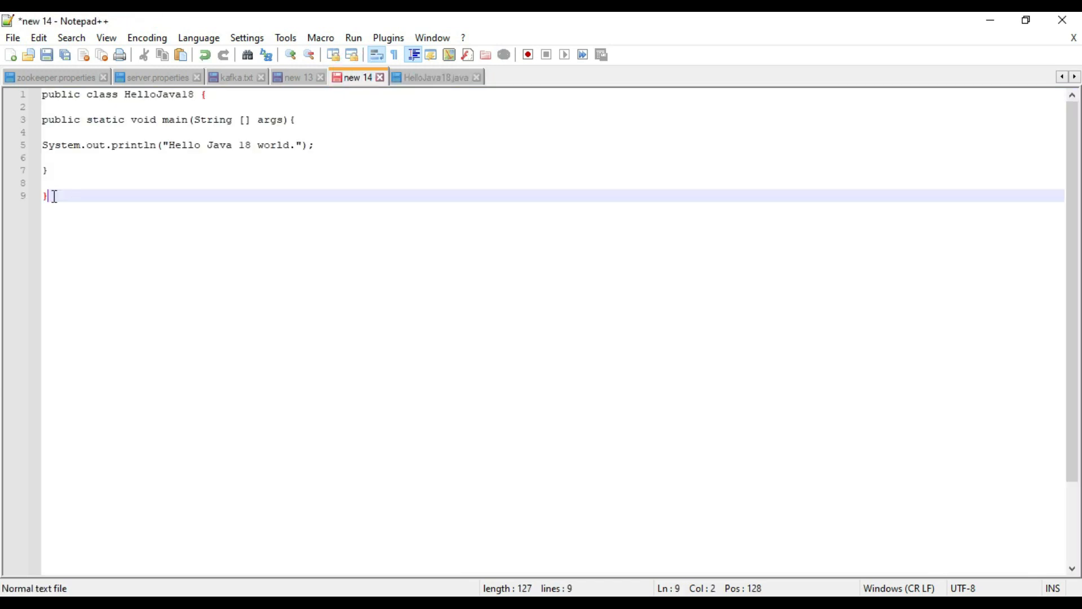
key("ctrl+a")
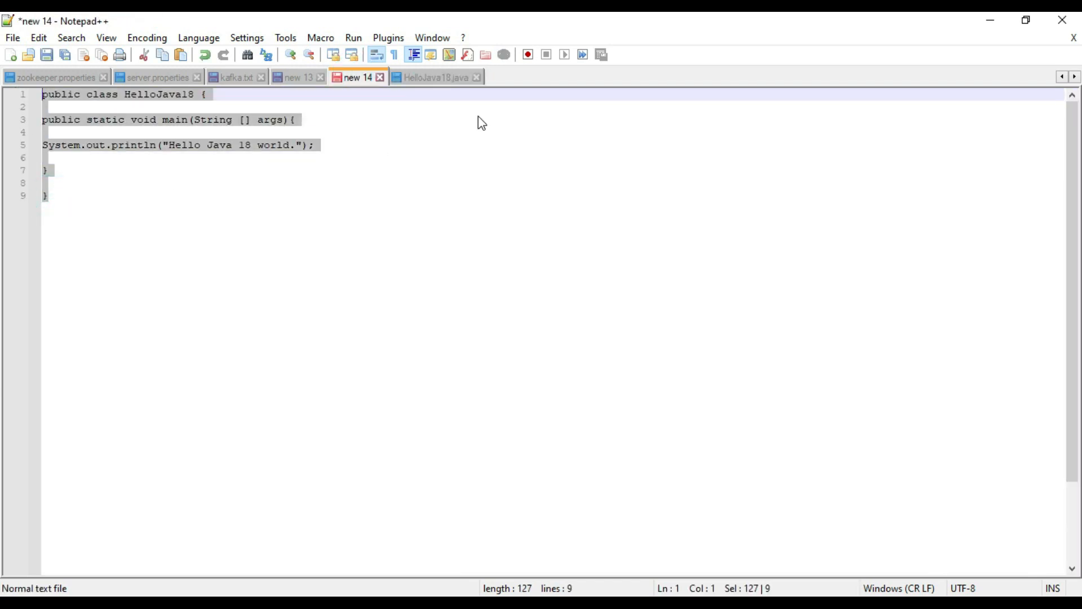
left_click(435, 76)
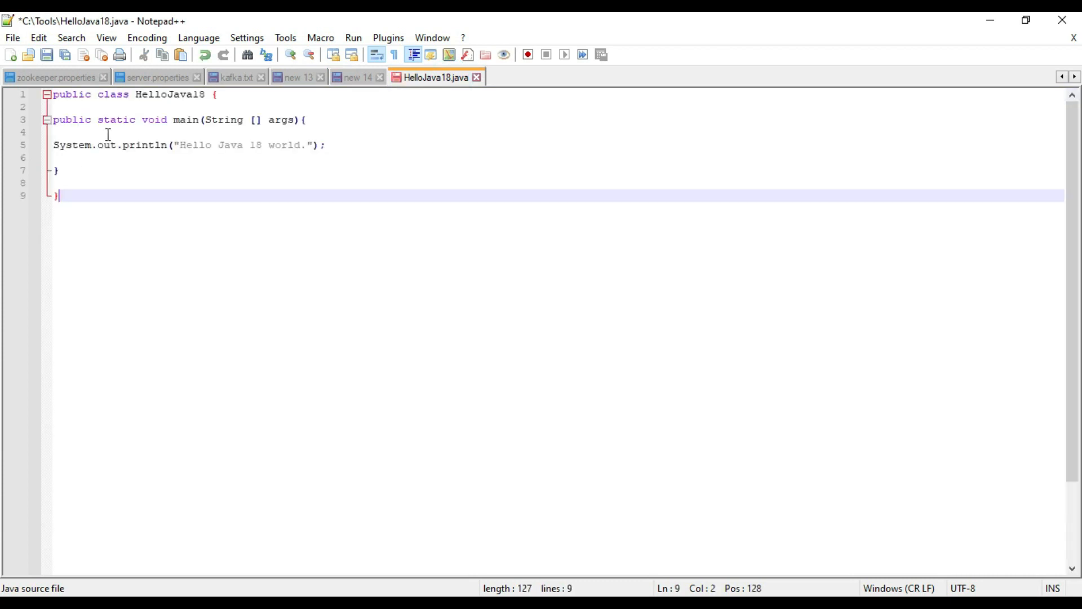
left_click(65, 95)
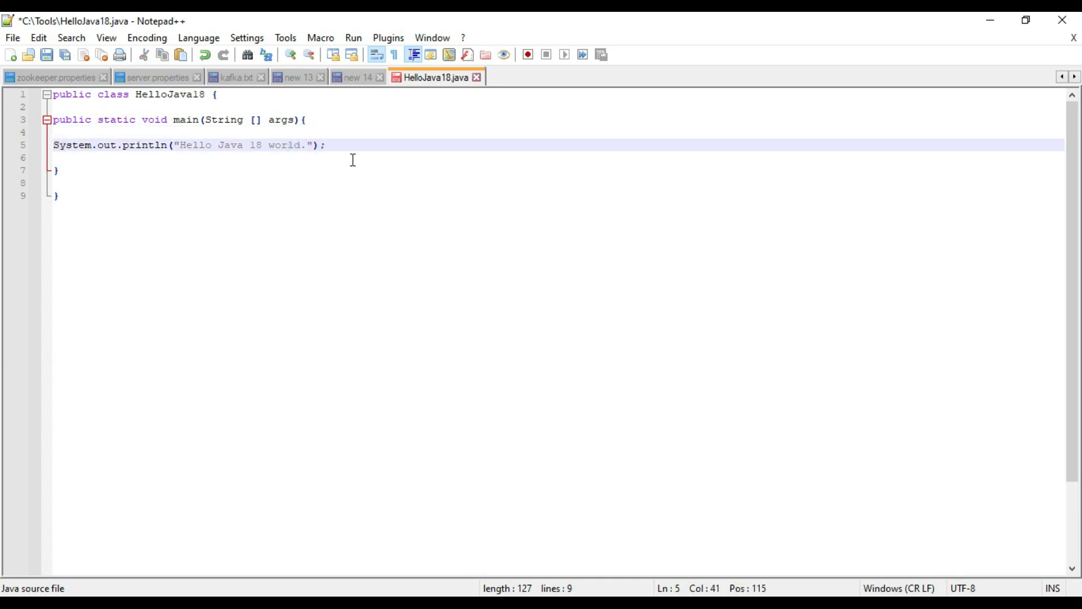
type("..")
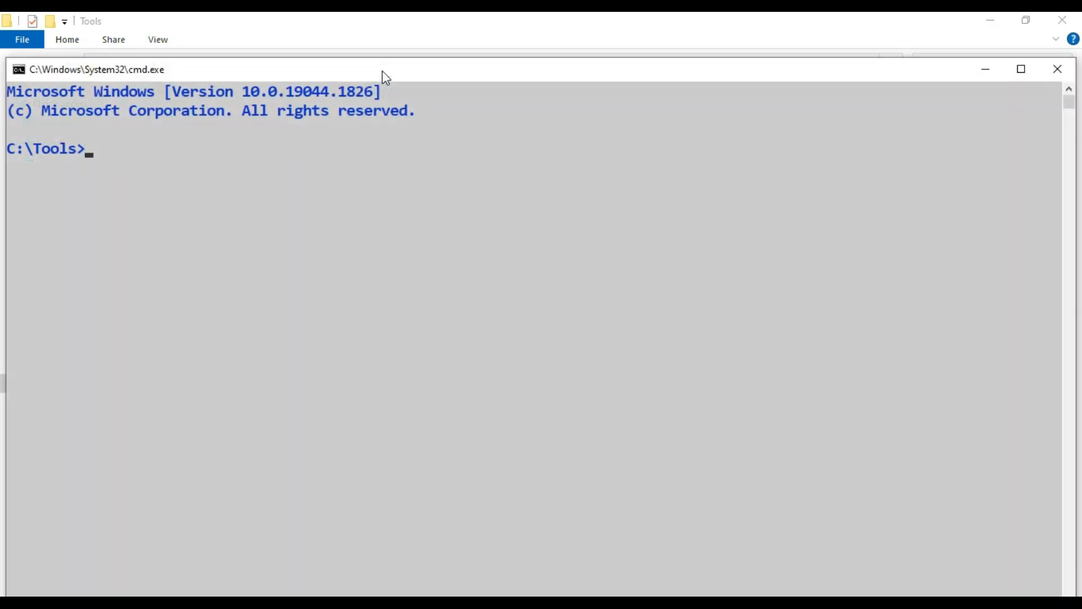
List the C:\Tools folder, then compile with javac HelloJava18.java to produce HelloJava18.class
type("dir")
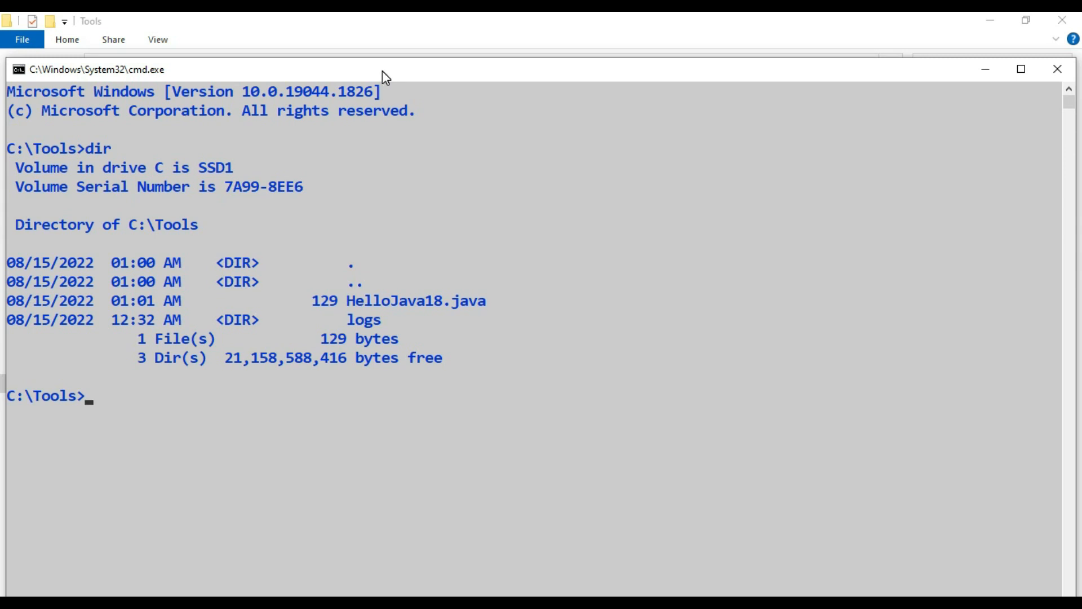
type("java")
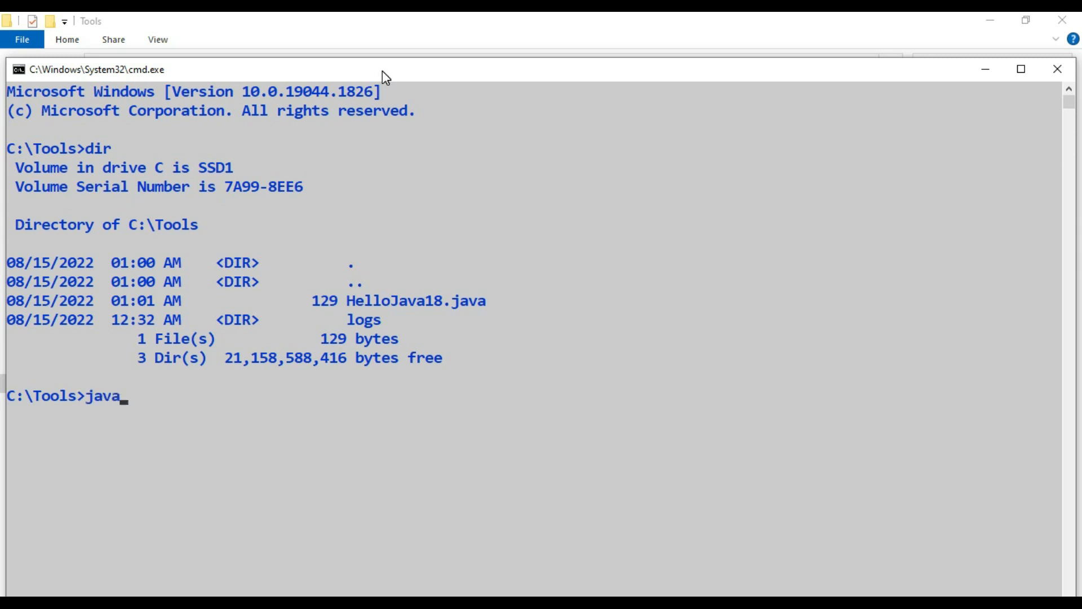
type("c")
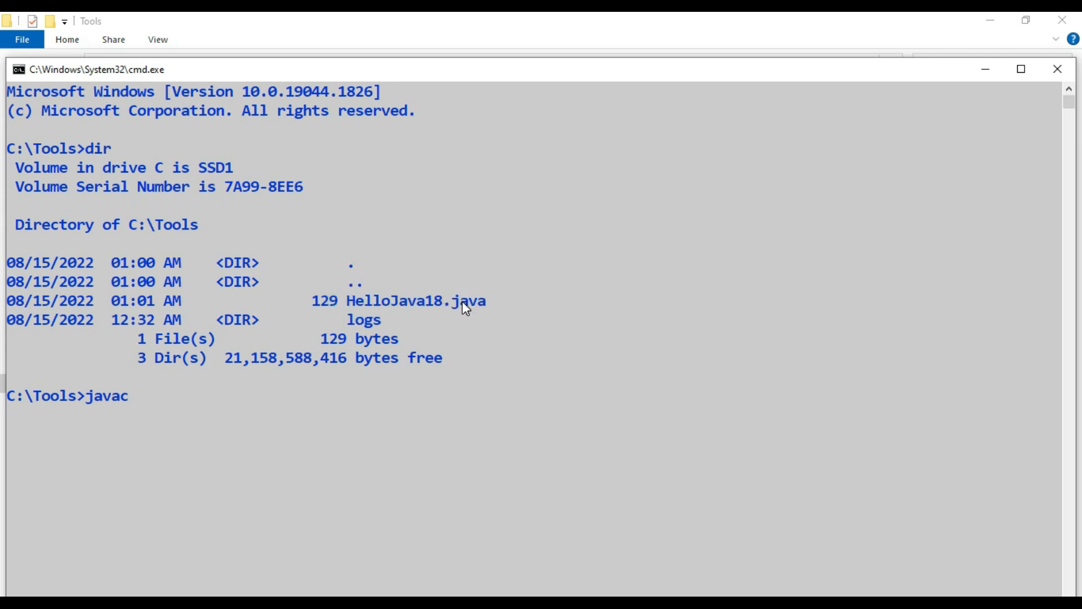
type("HelloJava18.java")
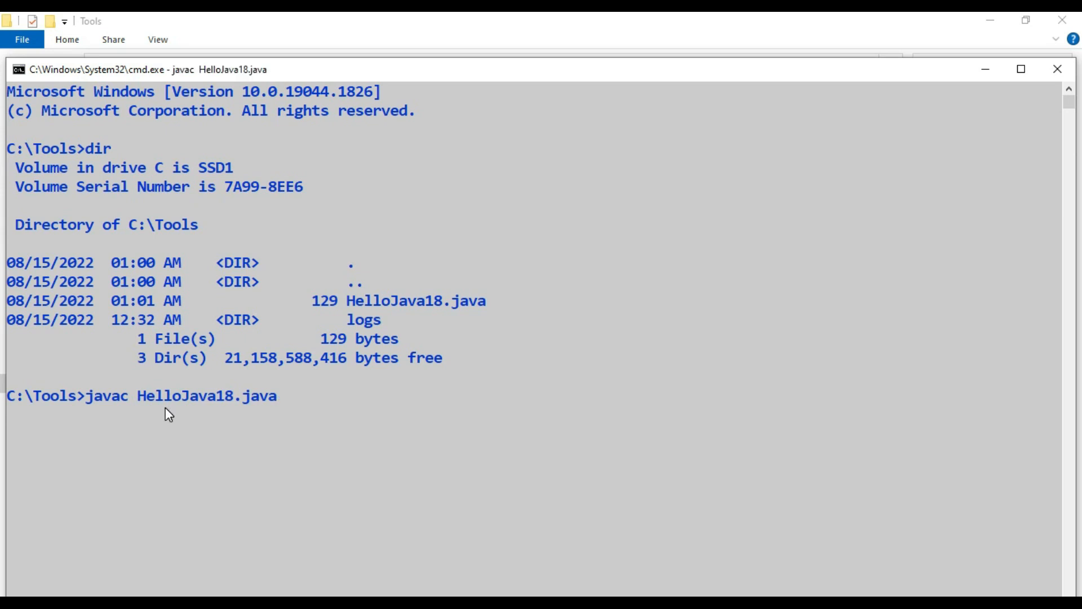
key("Enter")
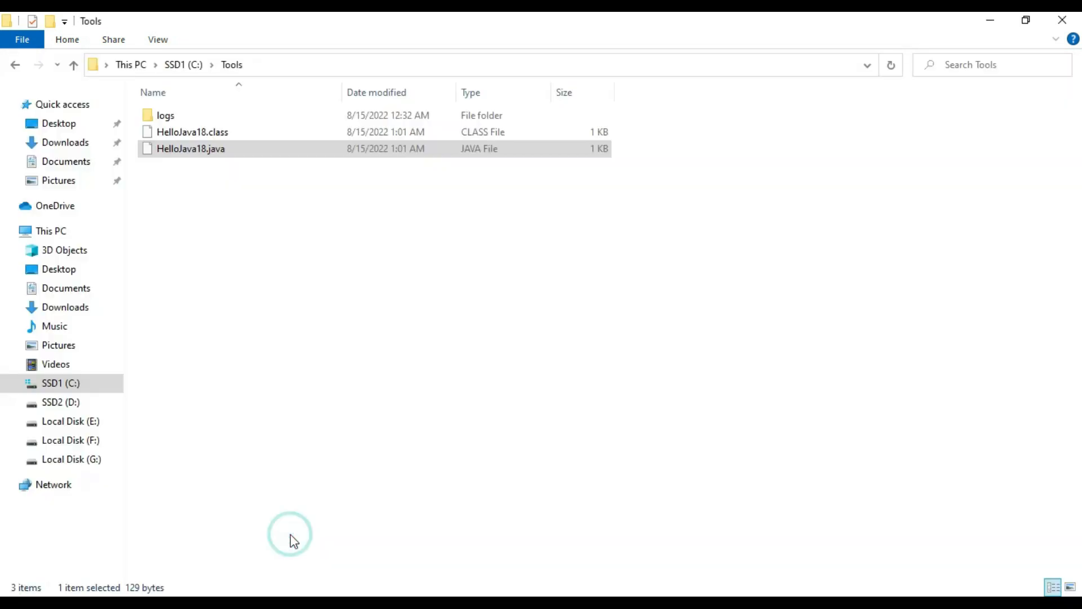
right_click(290, 535)
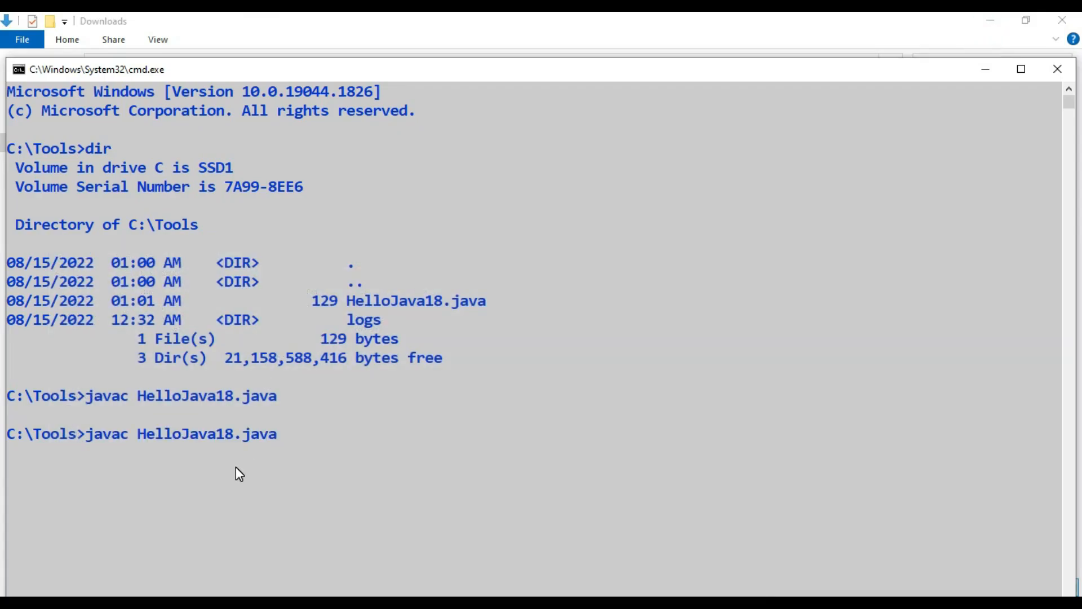
Edit the recalled command down to java HelloJava18 to run the compiled class
key("BackSpace")
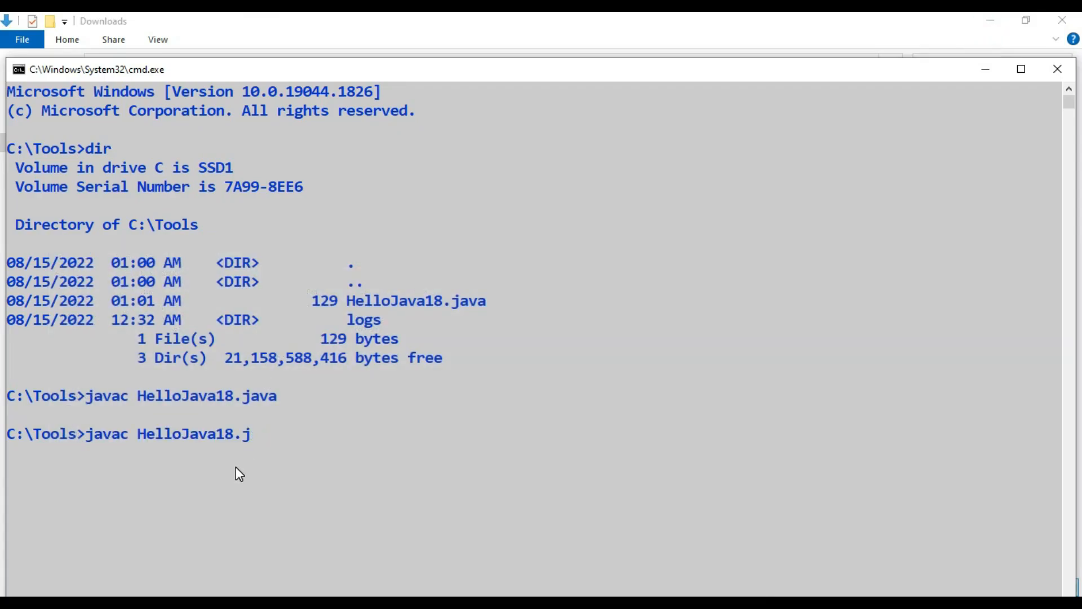
key("Backspace")
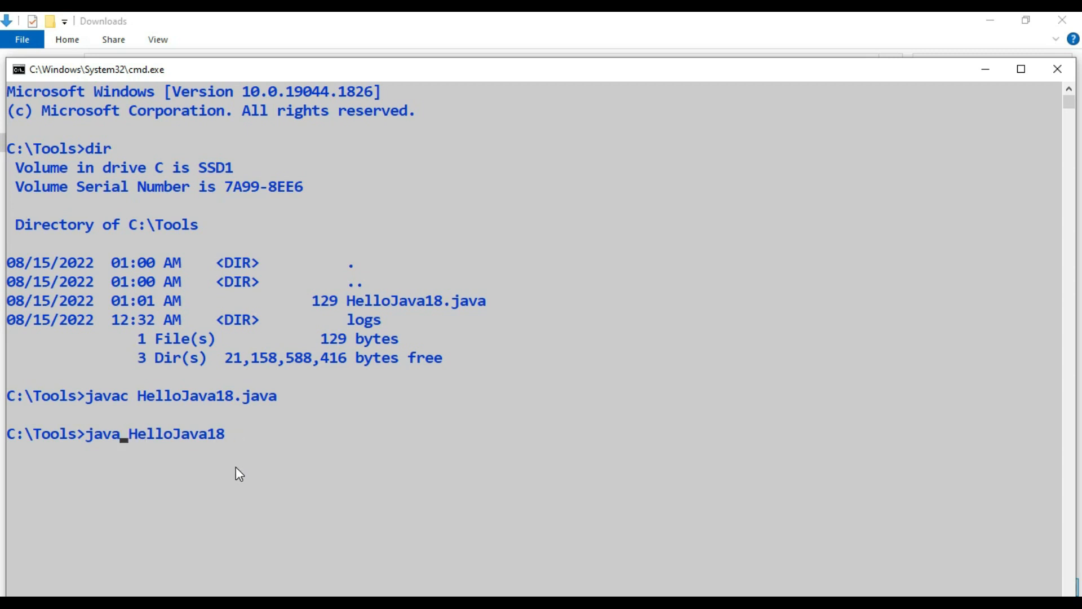
mouse_move(275, 439)
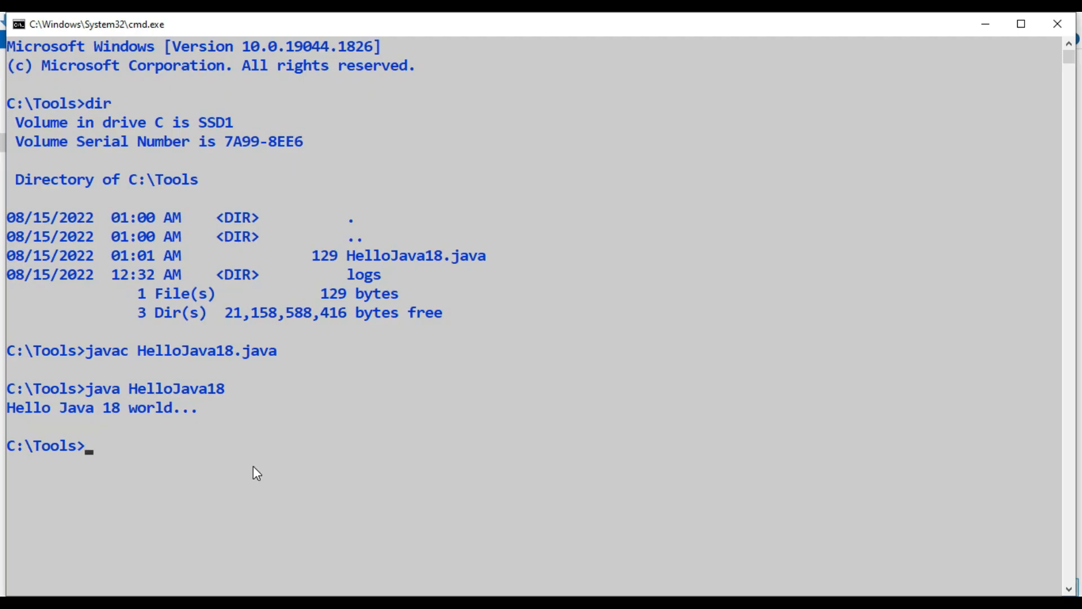
mouse_move(290, 445)
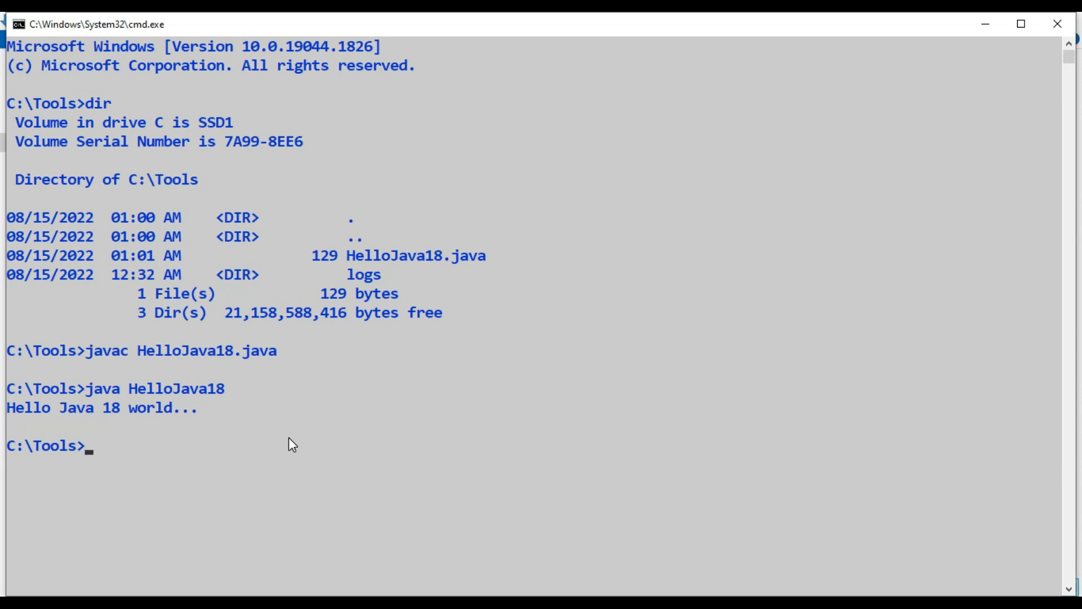
mouse_move(192, 424)
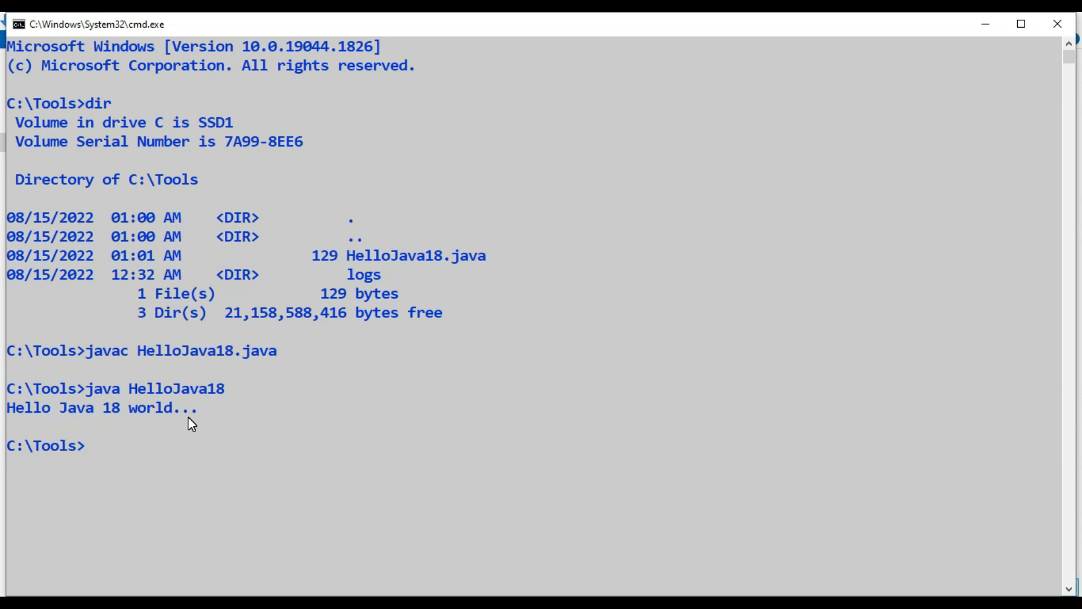